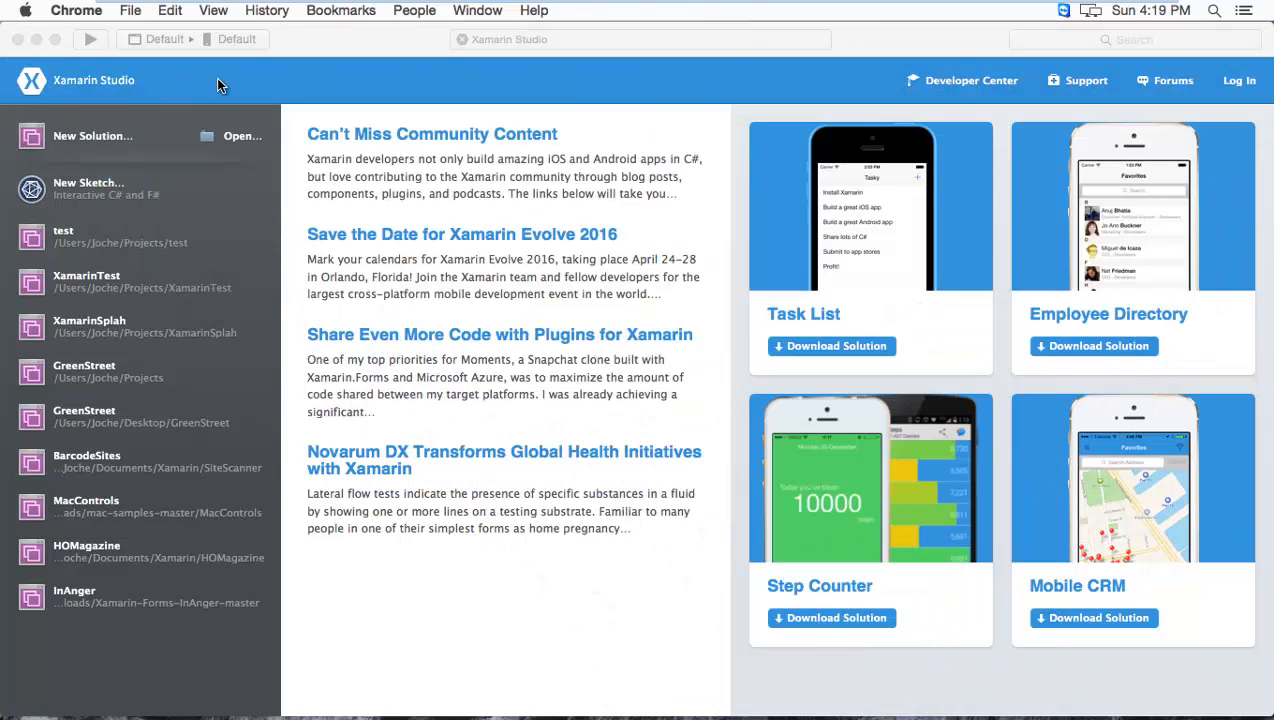
Start a new solution with the Blank Xamarin.Forms App template and continue to configuration
{"action": "left_click", "coordinate": [178, 10]}
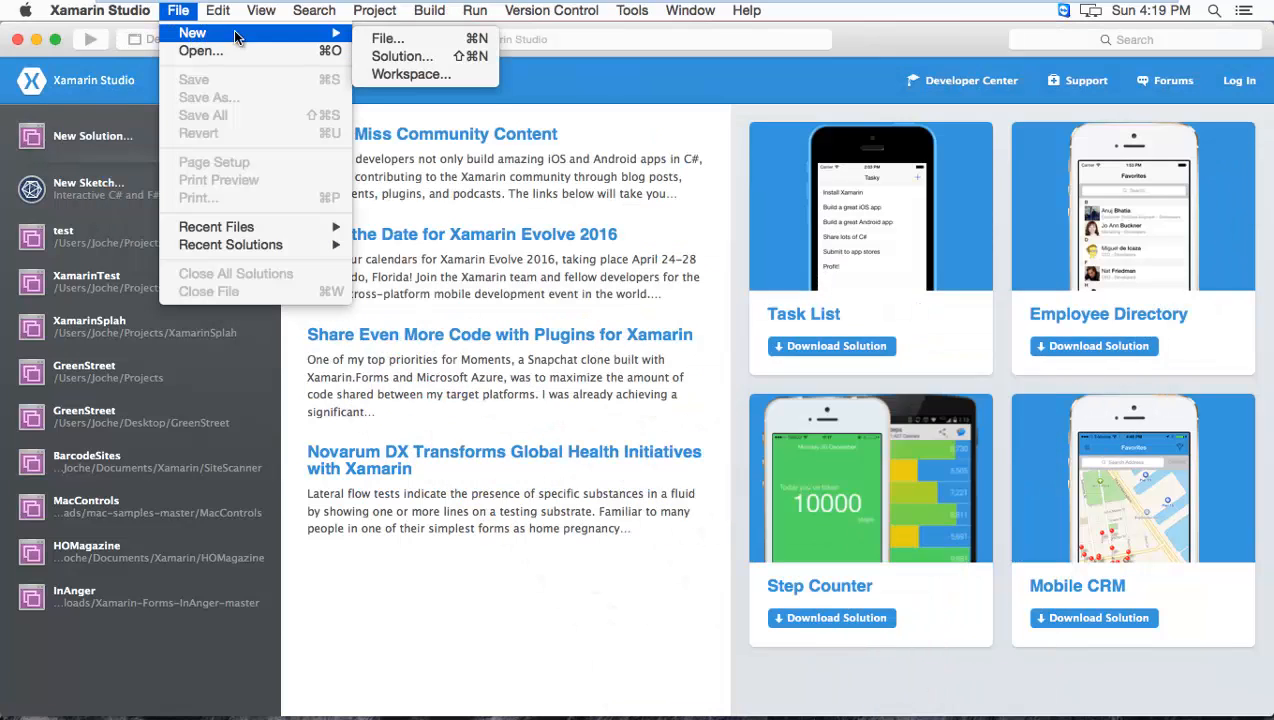
{"action": "left_click", "coordinate": [402, 56]}
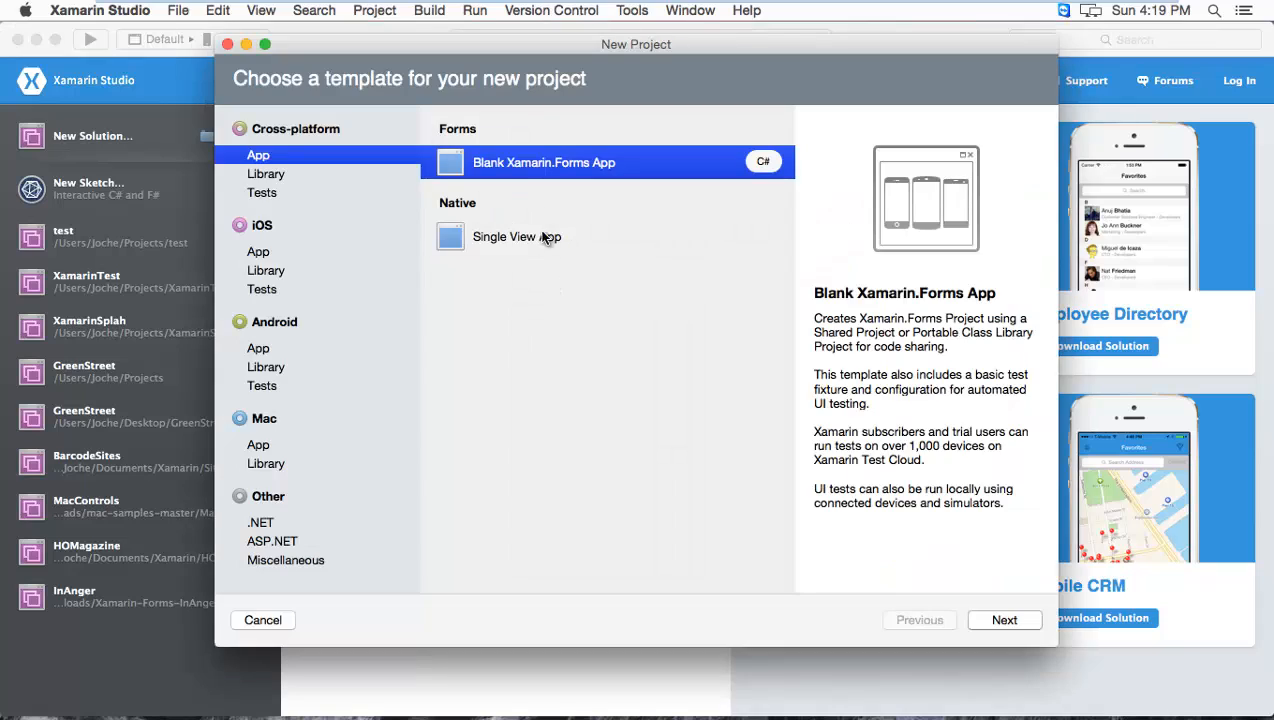
{"action": "mouse_move", "coordinate": [268, 130]}
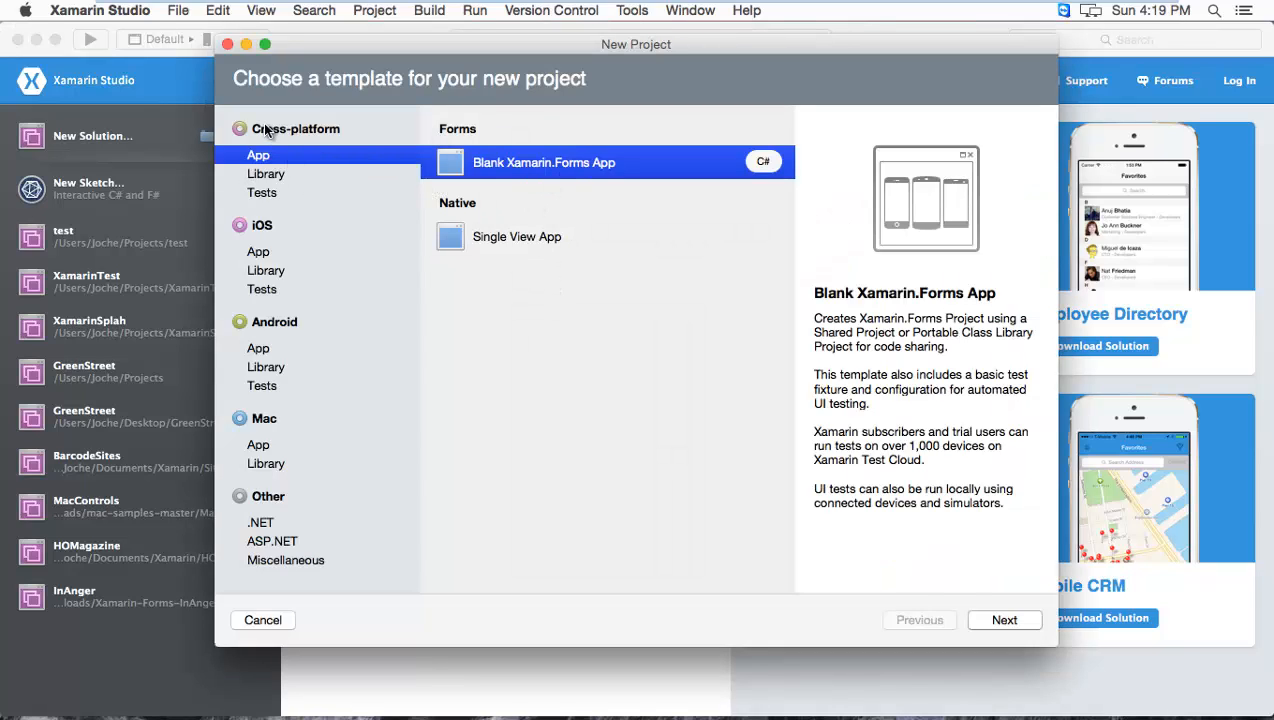
{"action": "mouse_move", "coordinate": [492, 172]}
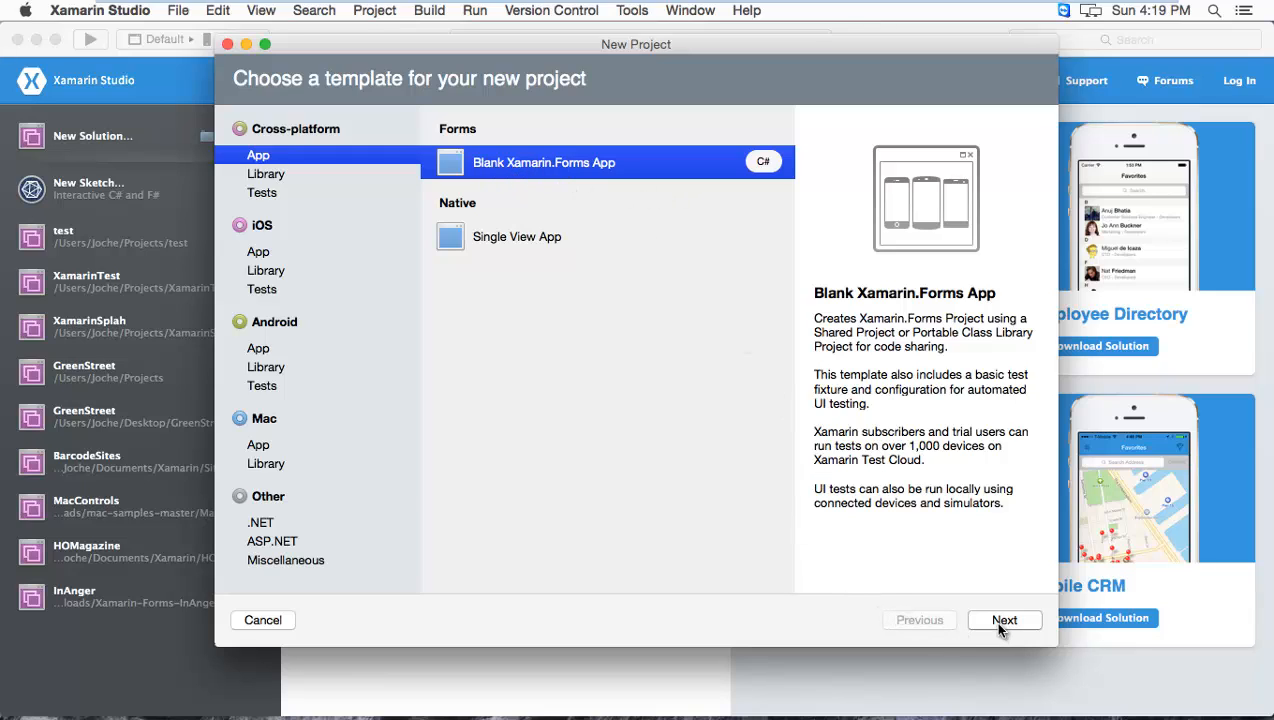
{"action": "left_click", "coordinate": [1004, 620]}
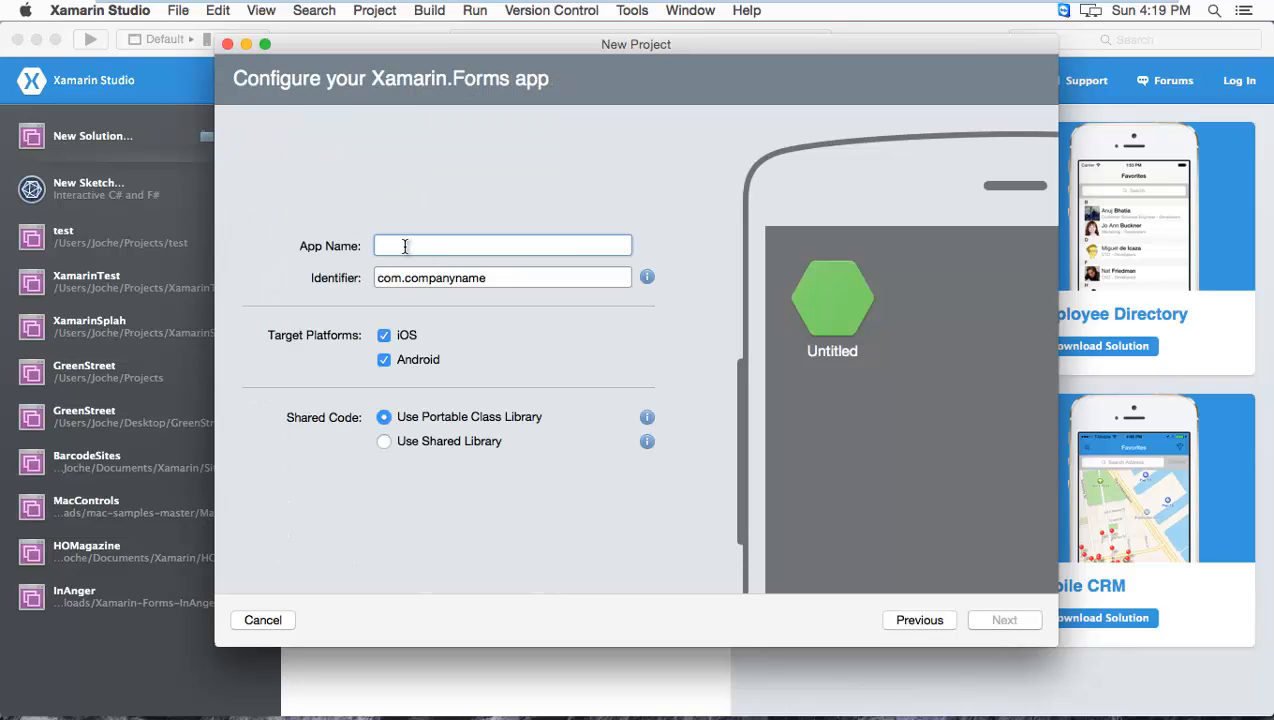
Name the app TestSplah with identifier com.tinker.xamarintest, keeping iOS and Android targets
{"action": "type", "text": "TestSplah"}
{"action": "left_click", "coordinate": [502, 278]}
{"action": "type", "text": "com.tin"}
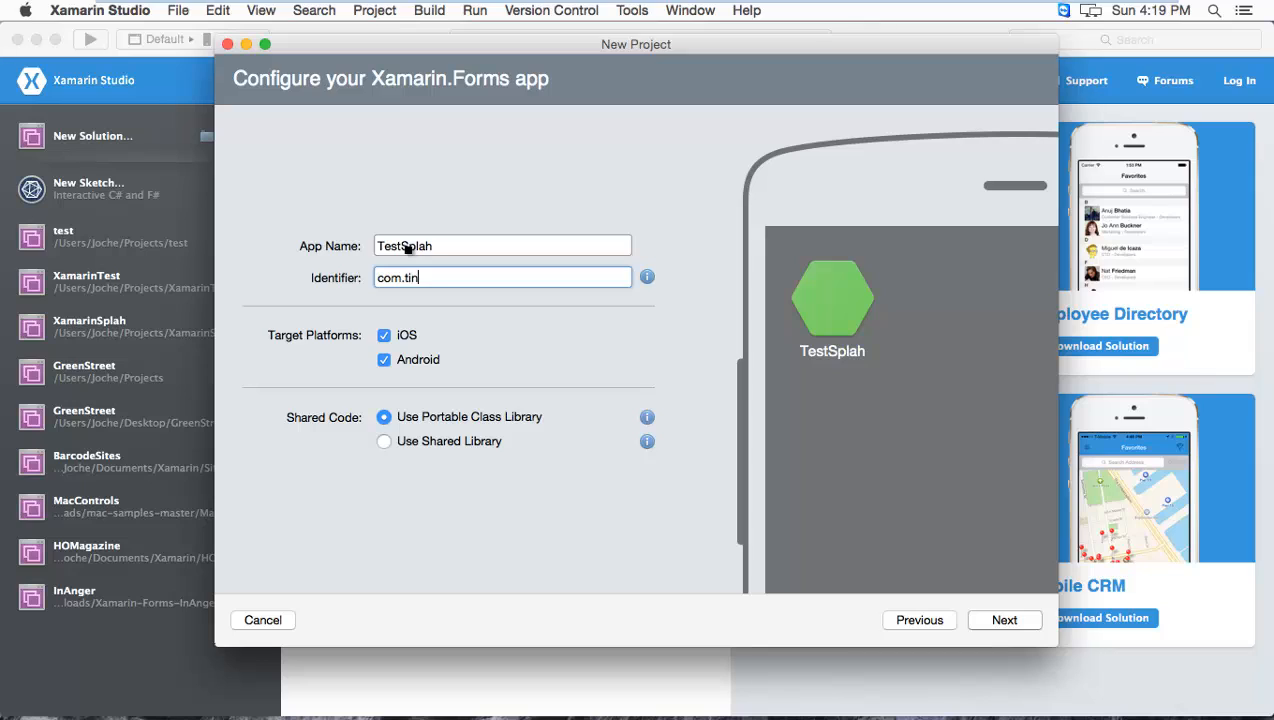
{"action": "type", "text": "ker."}
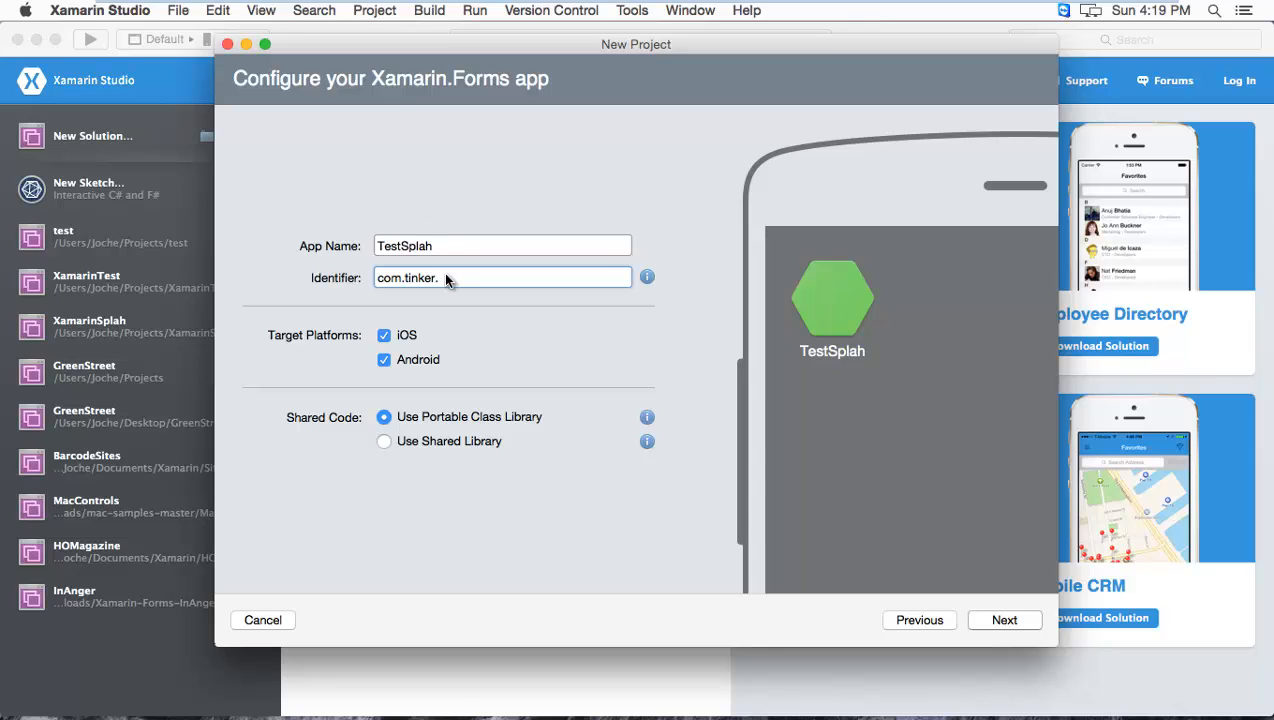
{"action": "type", "text": "xamarintest"}
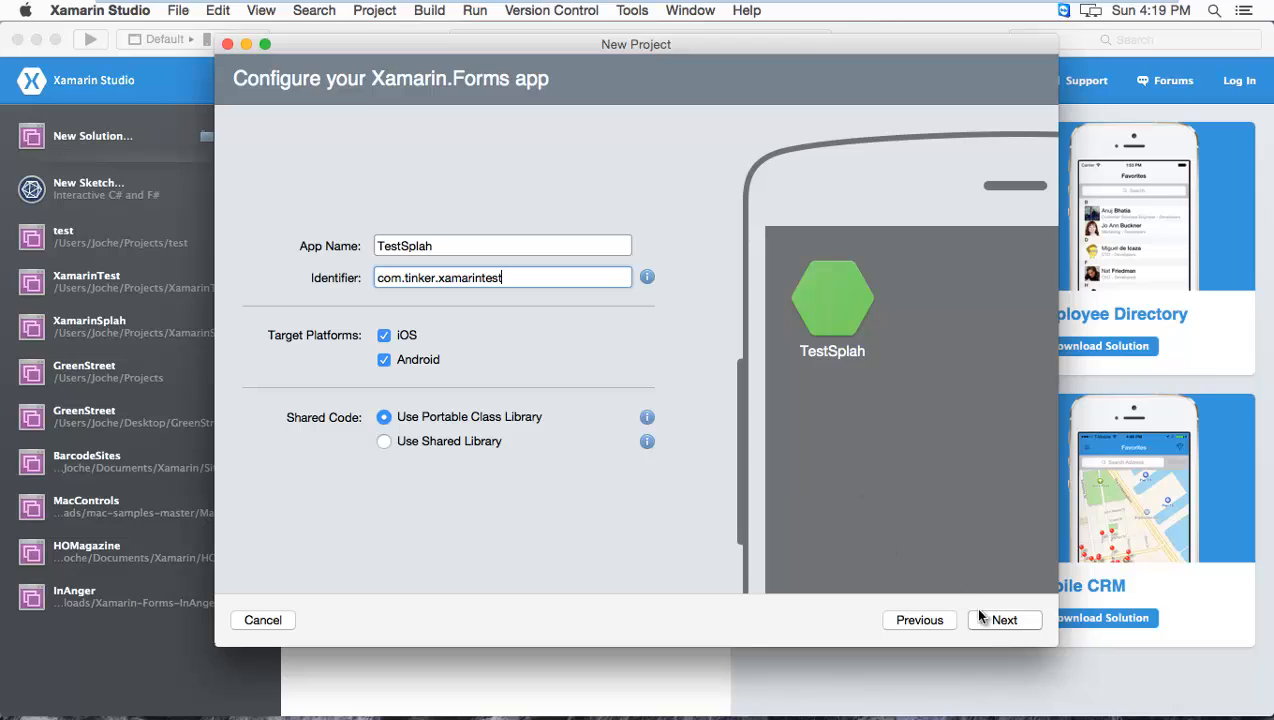
Keep the TestSplah project name and default location and create the solution
{"action": "left_click", "coordinate": [1004, 620]}
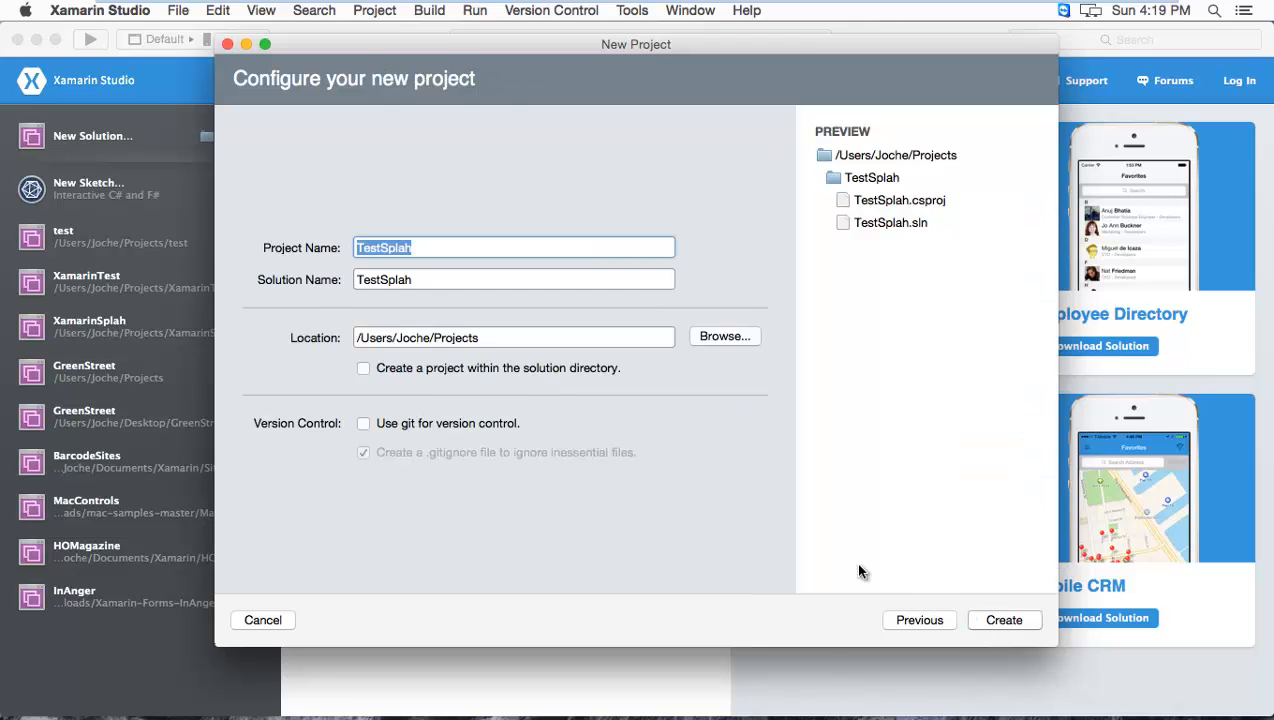
{"action": "mouse_move", "coordinate": [576, 230]}
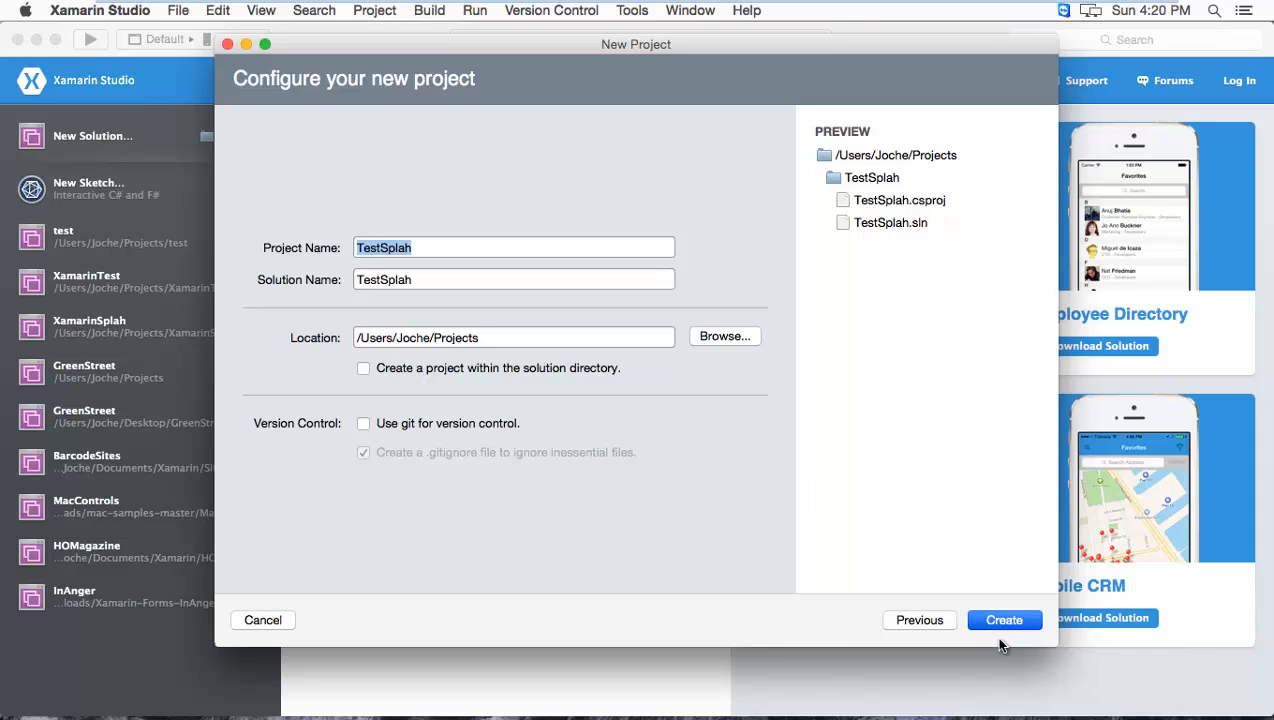
{"action": "left_click", "coordinate": [1004, 620]}
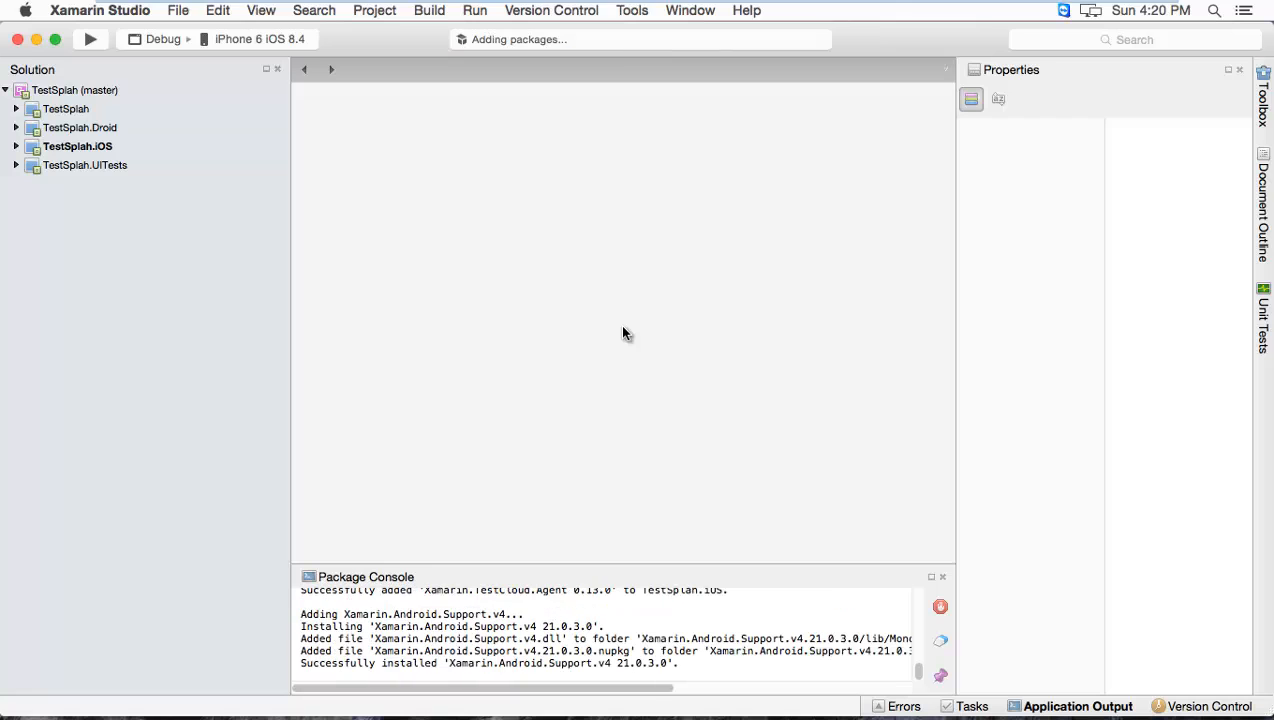
{"action": "mouse_move", "coordinate": [588, 656]}
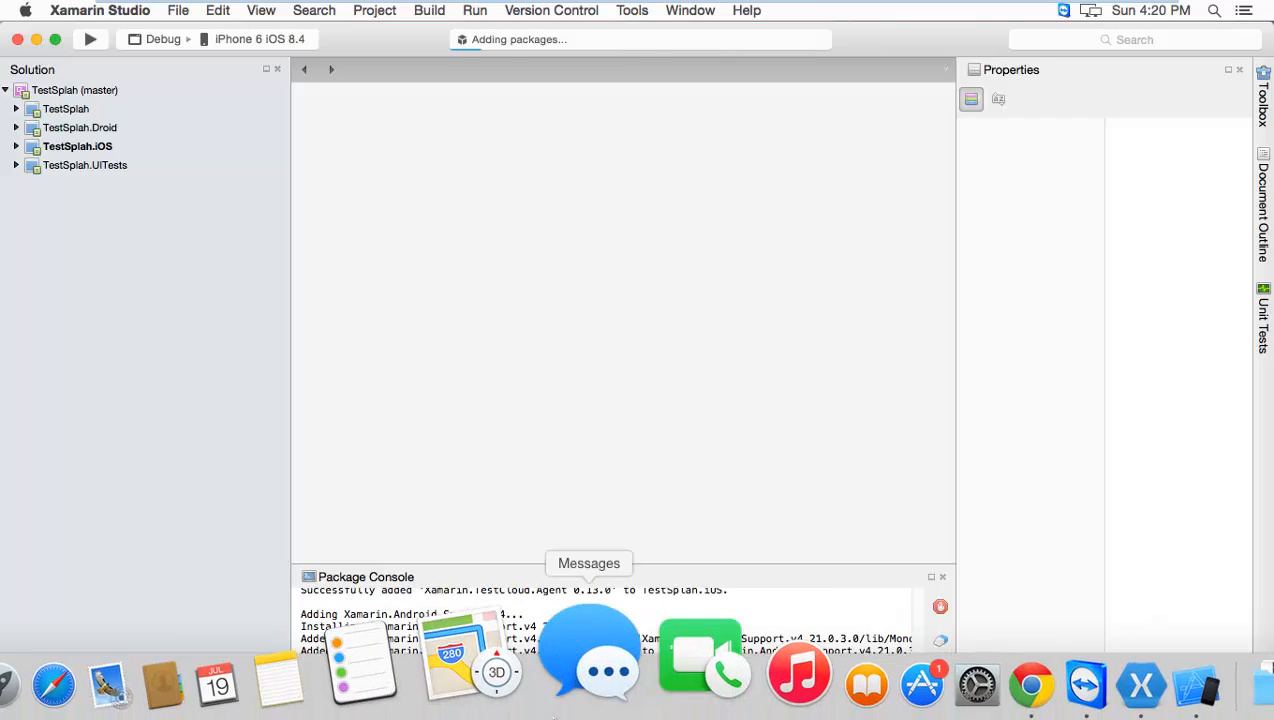
{"action": "mouse_move", "coordinate": [890, 660]}
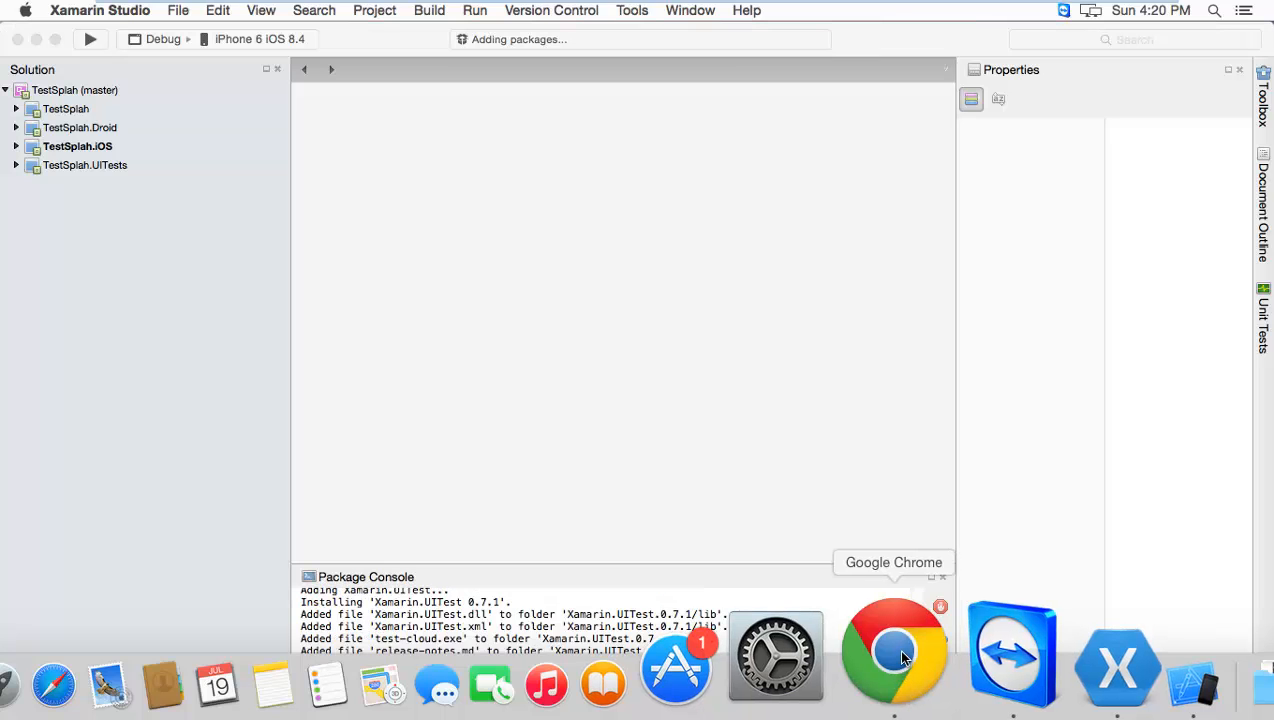
Read through Xamarin's Launch Screens guide in Chrome, down to the launch image steps
{"action": "left_click", "coordinate": [892, 656]}
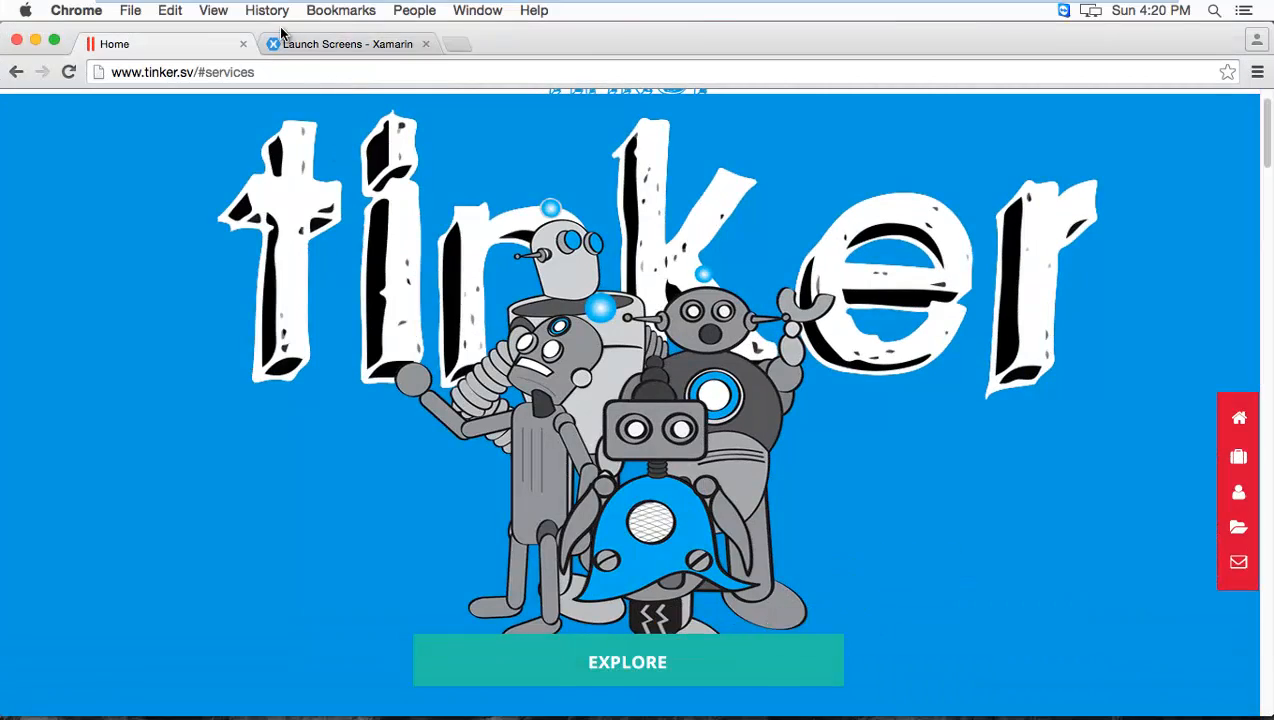
{"action": "left_click", "coordinate": [348, 44]}
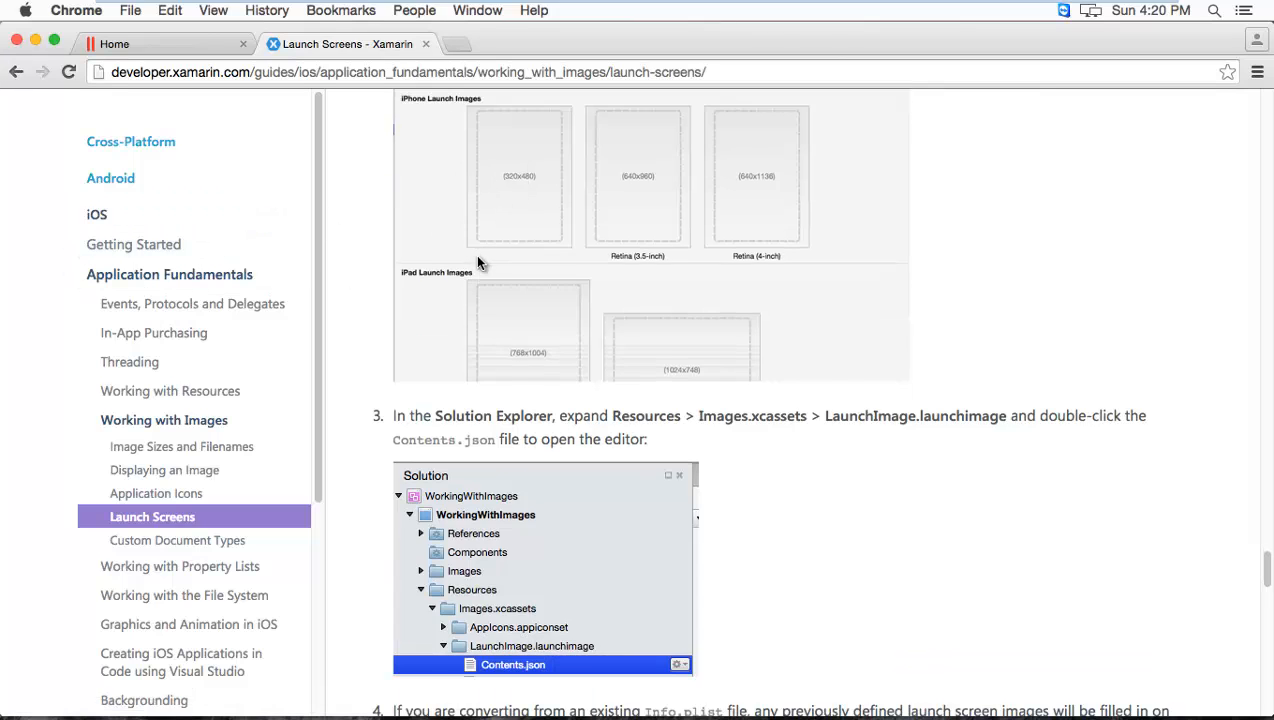
{"action": "scroll", "scroll_direction": "down", "scroll_amount": 3}
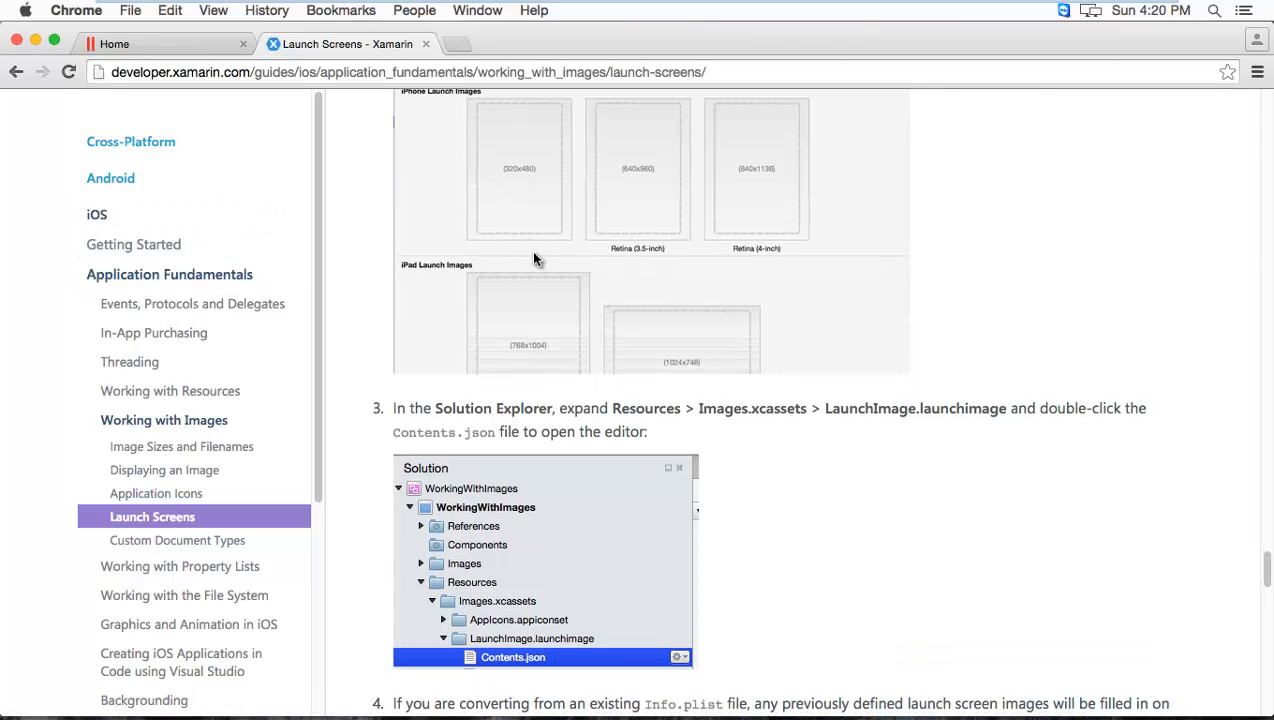
{"action": "mouse_move", "coordinate": [768, 380]}
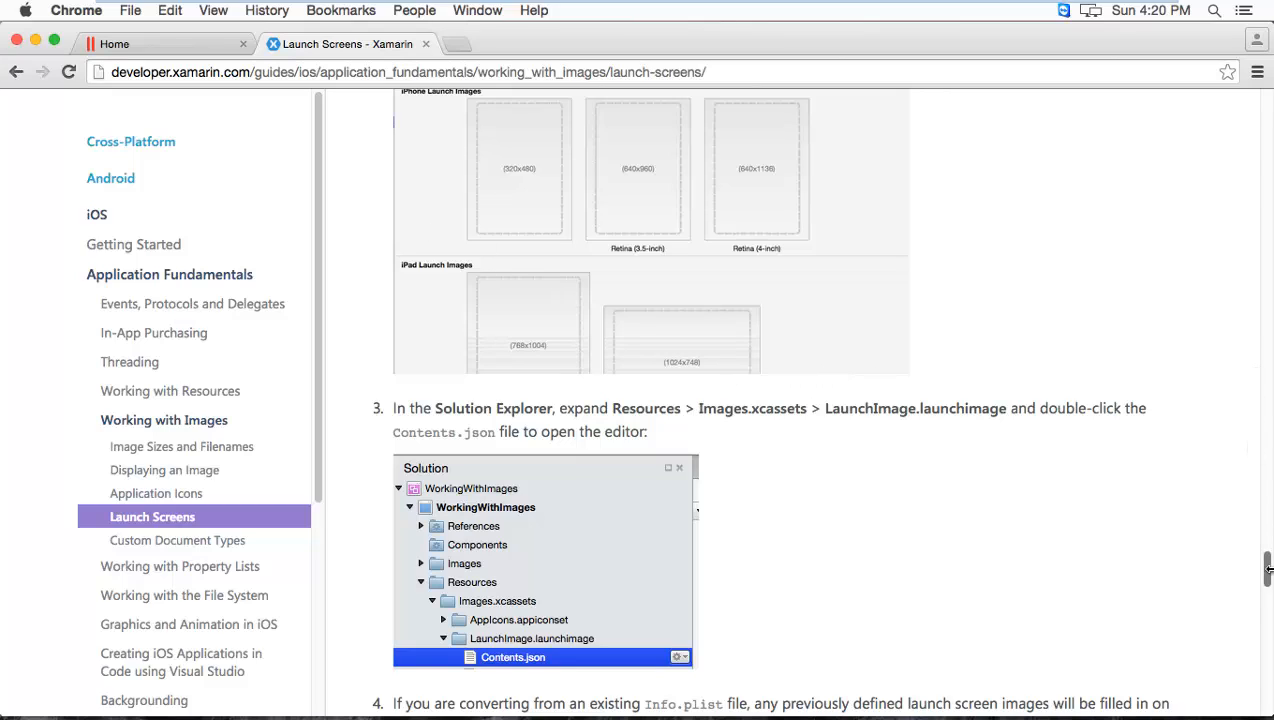
{"action": "mouse_move", "coordinate": [876, 496]}
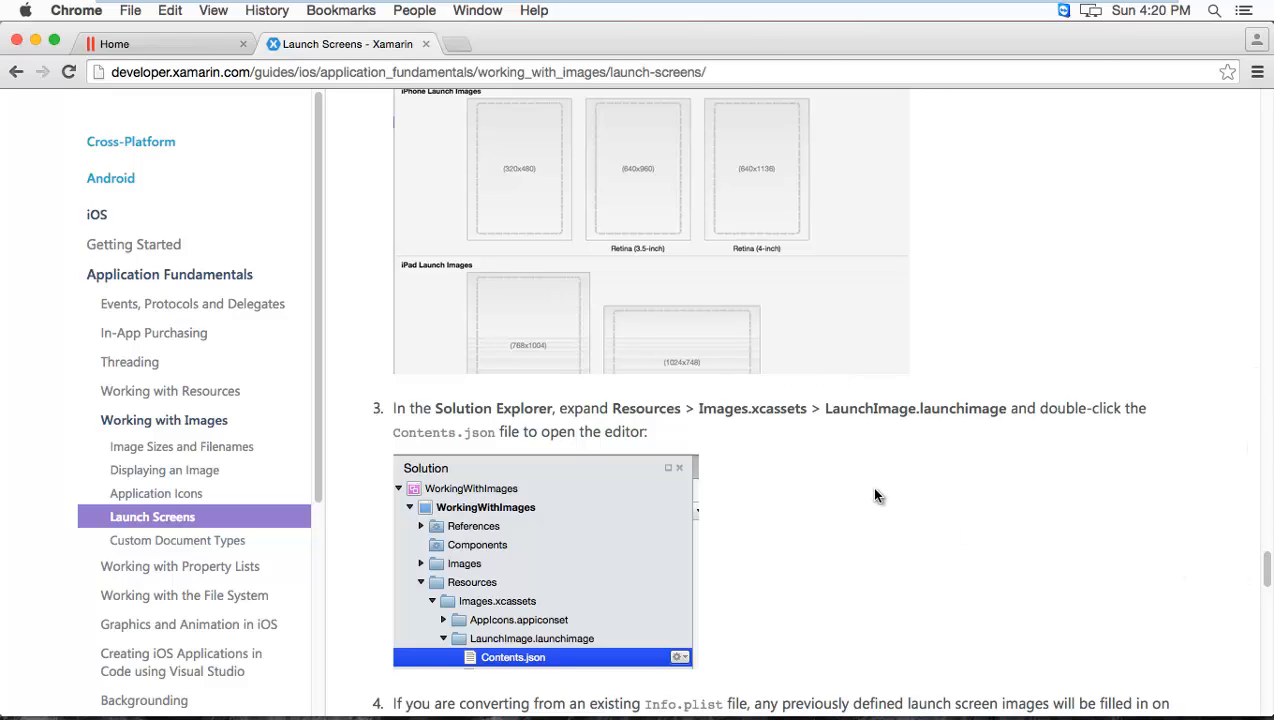
{"action": "mouse_move", "coordinate": [796, 502]}
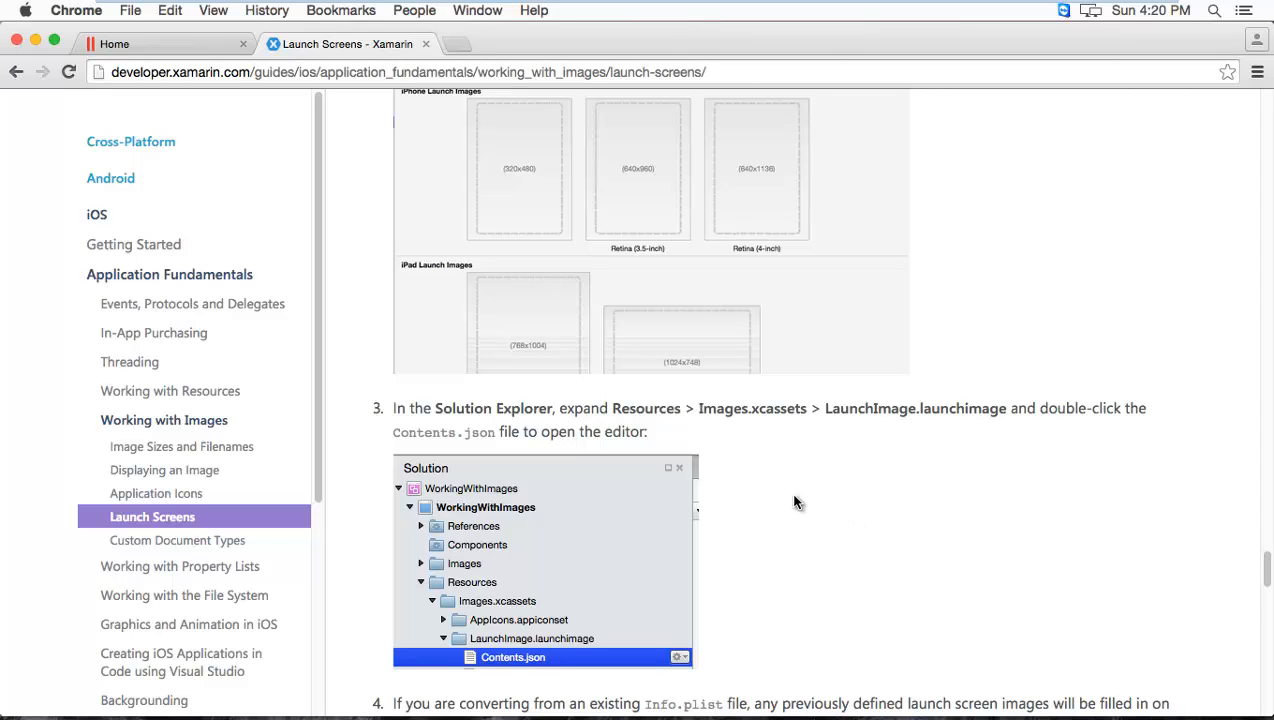
{"action": "mouse_move", "coordinate": [1264, 492]}
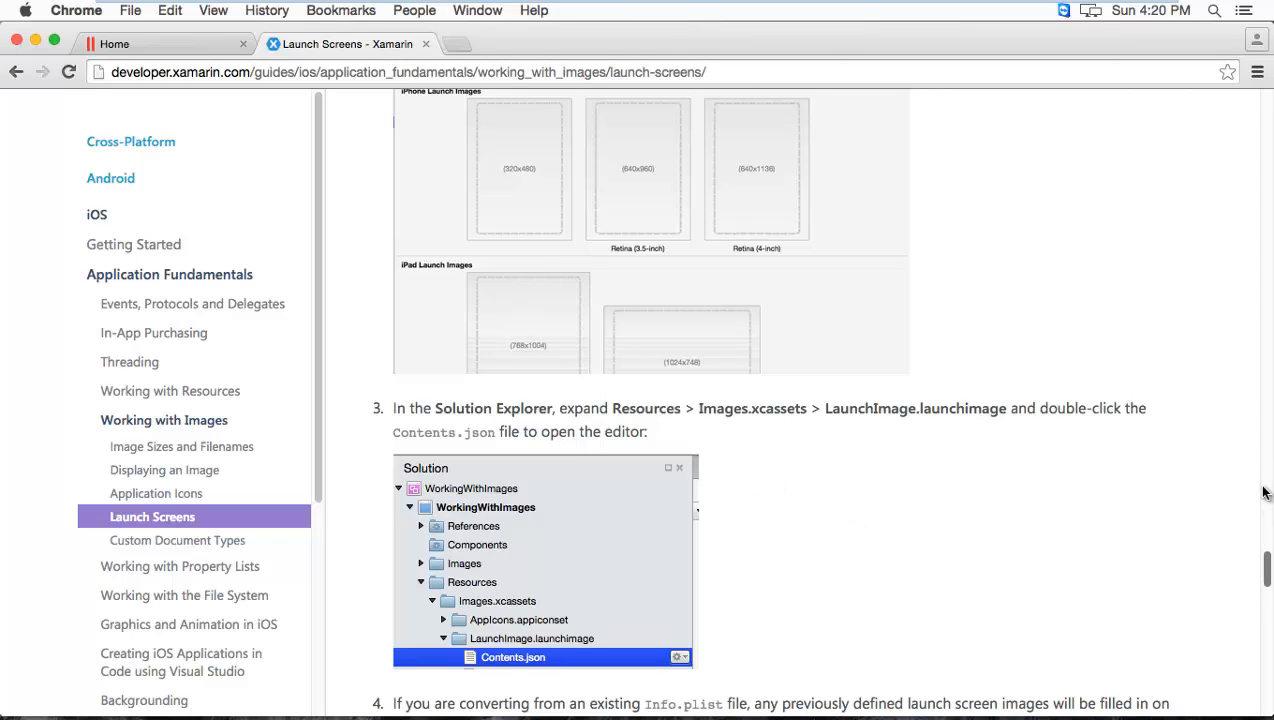
{"action": "scroll", "scroll_direction": "down", "scroll_amount": 3}
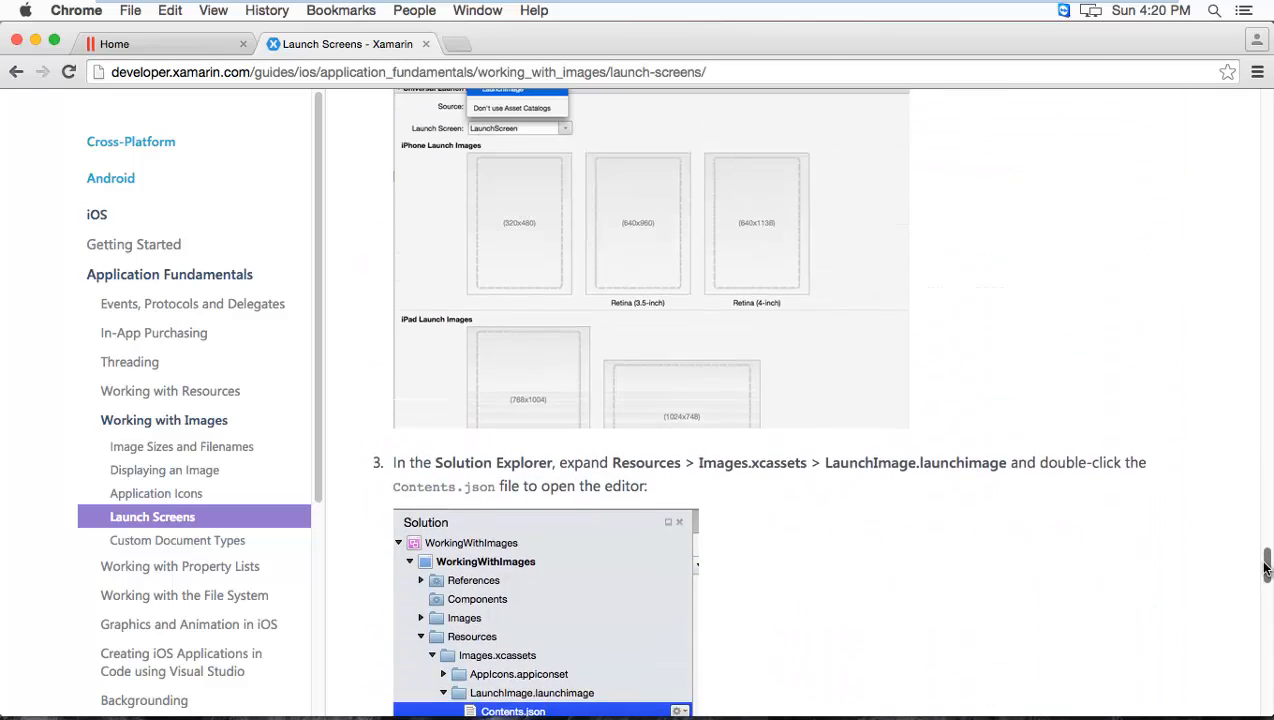
{"action": "scroll", "scroll_direction": "down", "scroll_amount": 3}
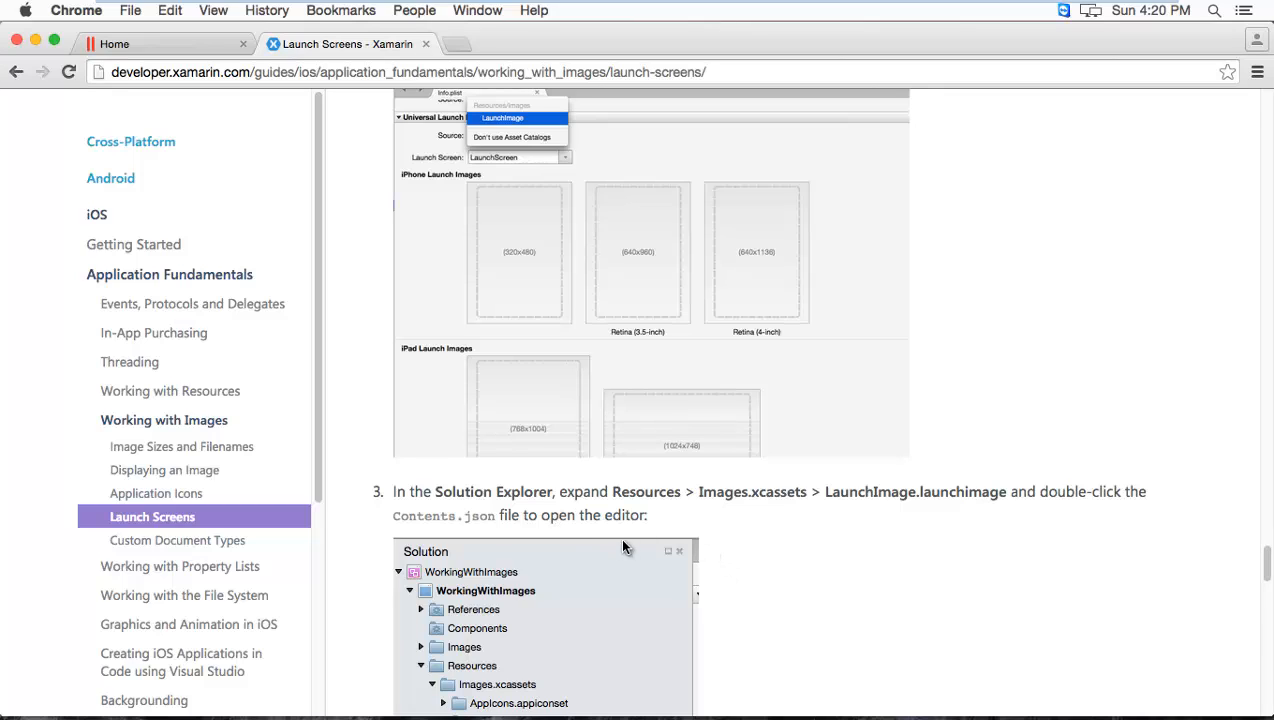
{"action": "mouse_move", "coordinate": [1042, 430]}
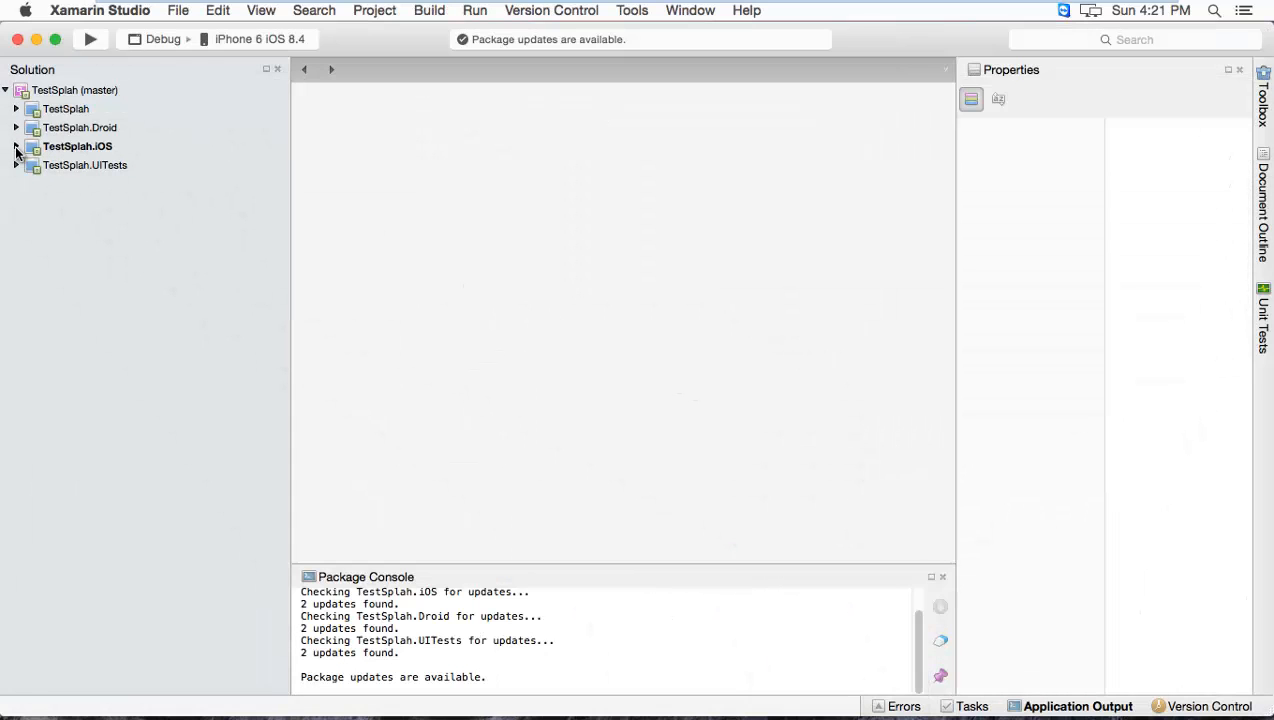
Expand TestSplah.iOS Resources and bring up the Add Files picker for it
{"action": "left_click", "coordinate": [16, 146]}
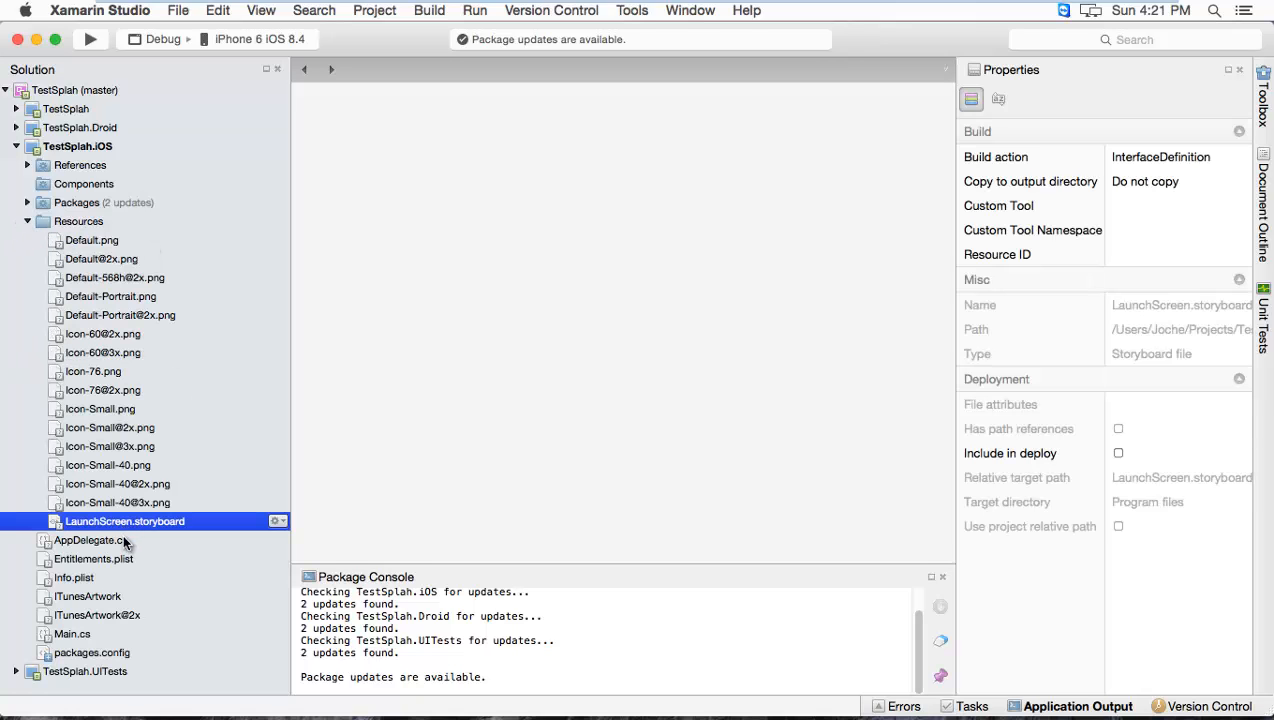
{"action": "mouse_move", "coordinate": [184, 532]}
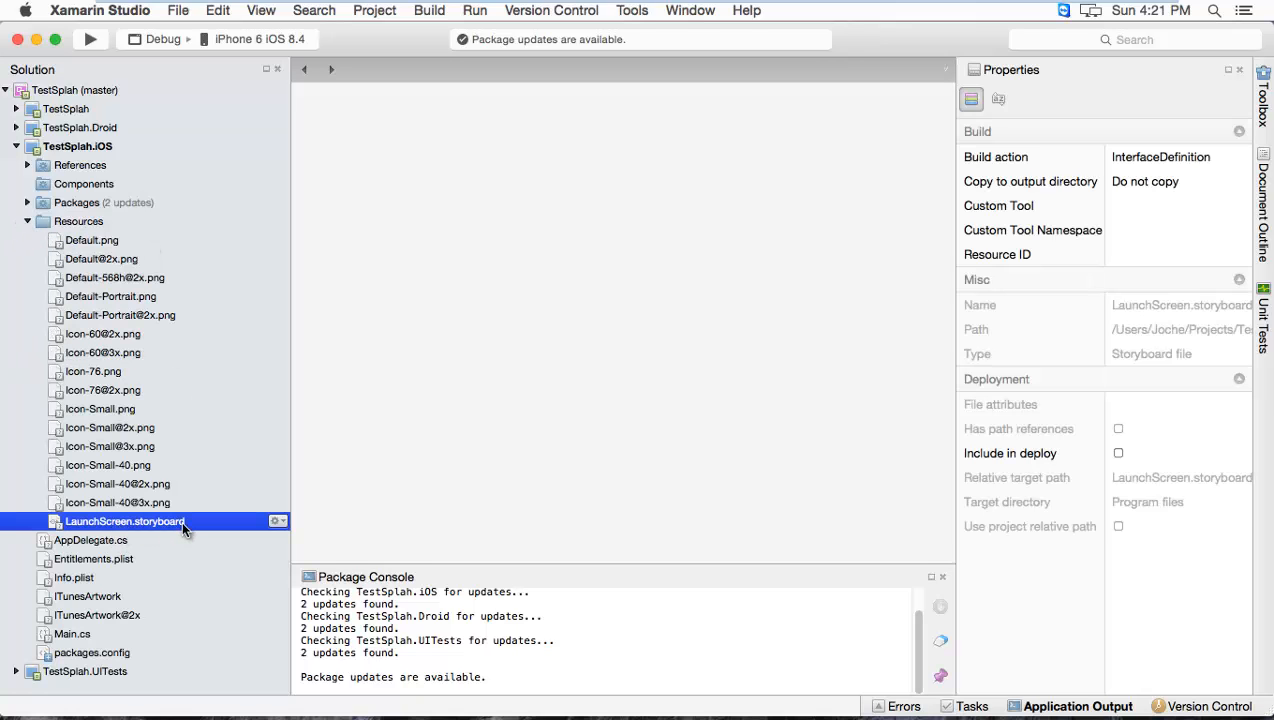
{"action": "right_click", "coordinate": [78, 220]}
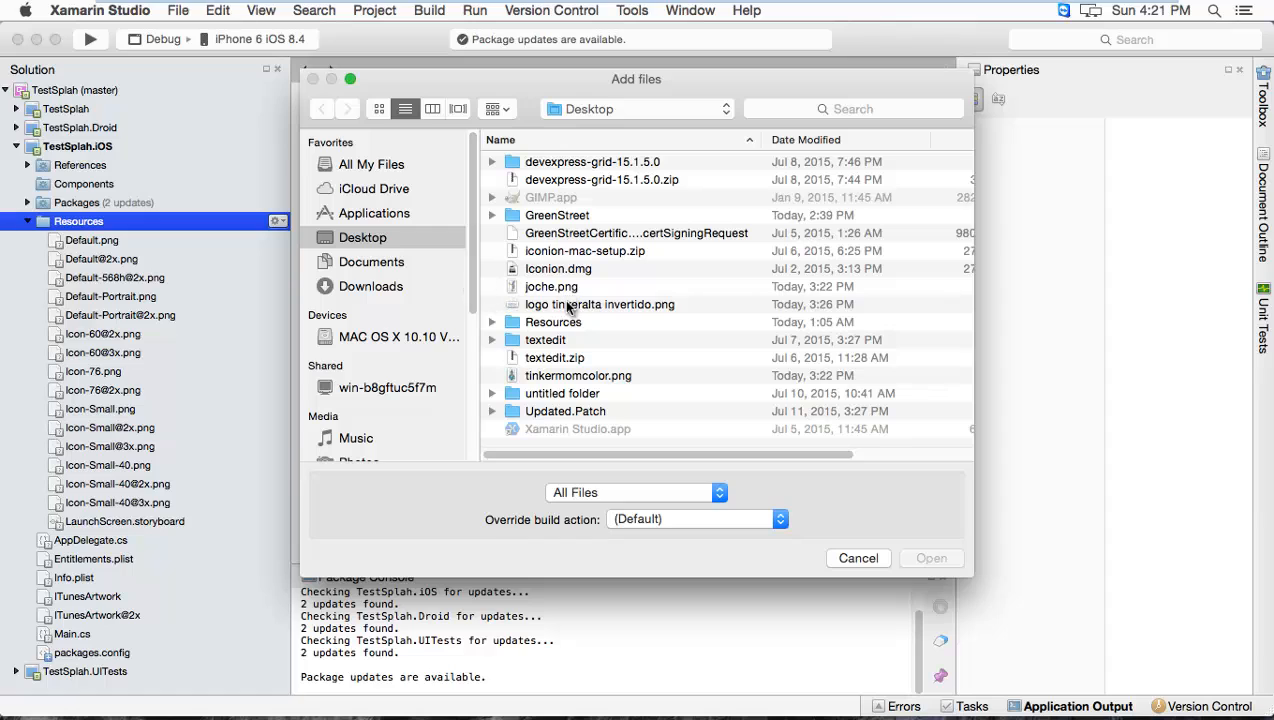
Choose joche.png from the Desktop to add to the Resources folder
{"action": "left_click", "coordinate": [552, 286]}
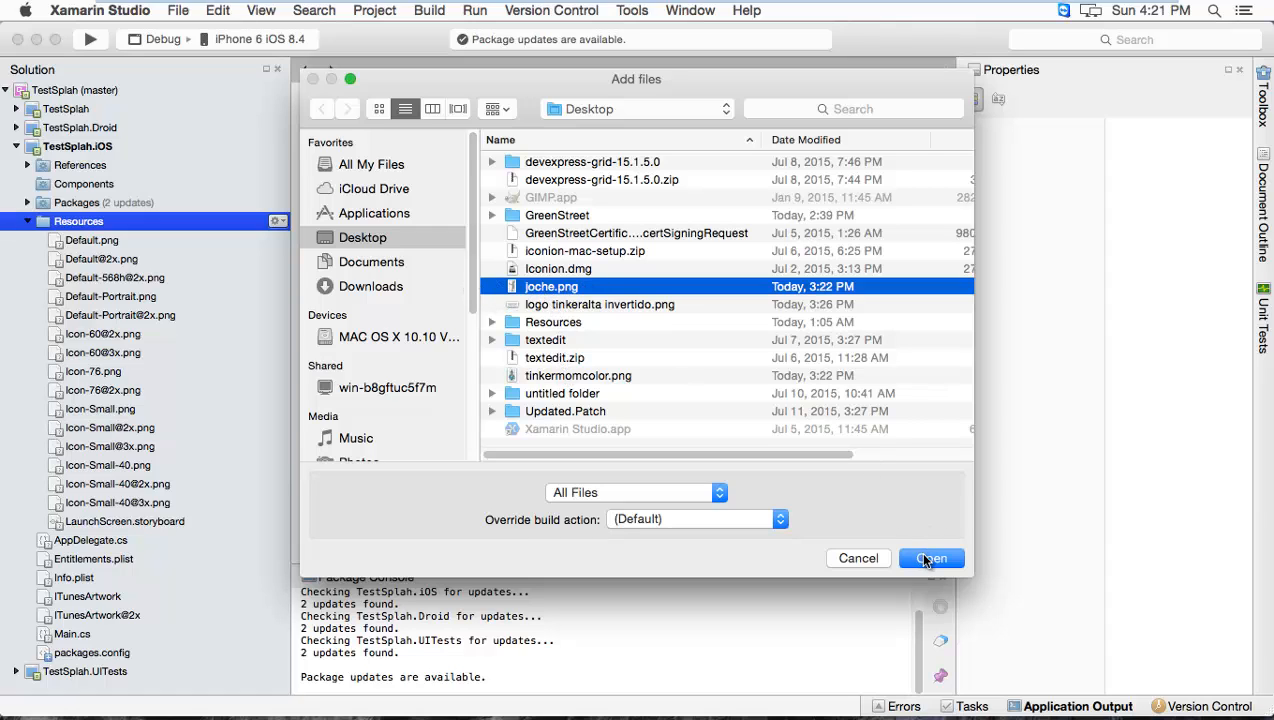
{"action": "left_click", "coordinate": [930, 558]}
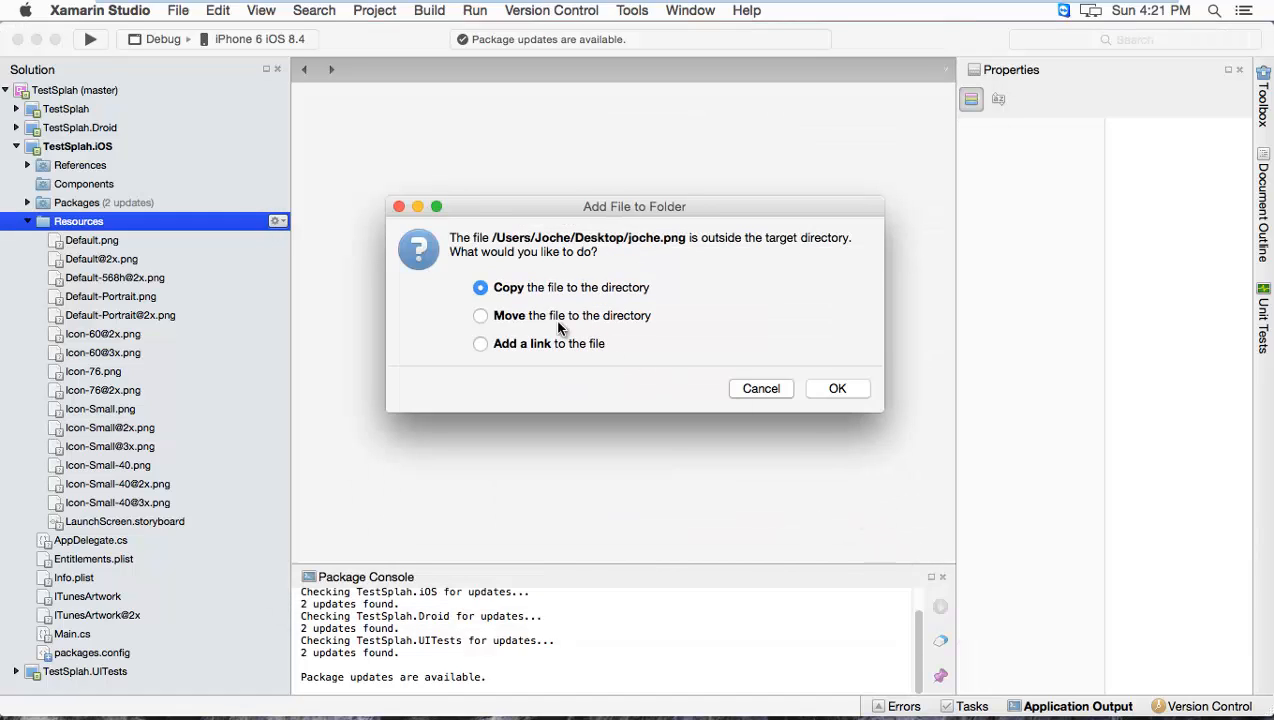
{"action": "mouse_move", "coordinate": [836, 388]}
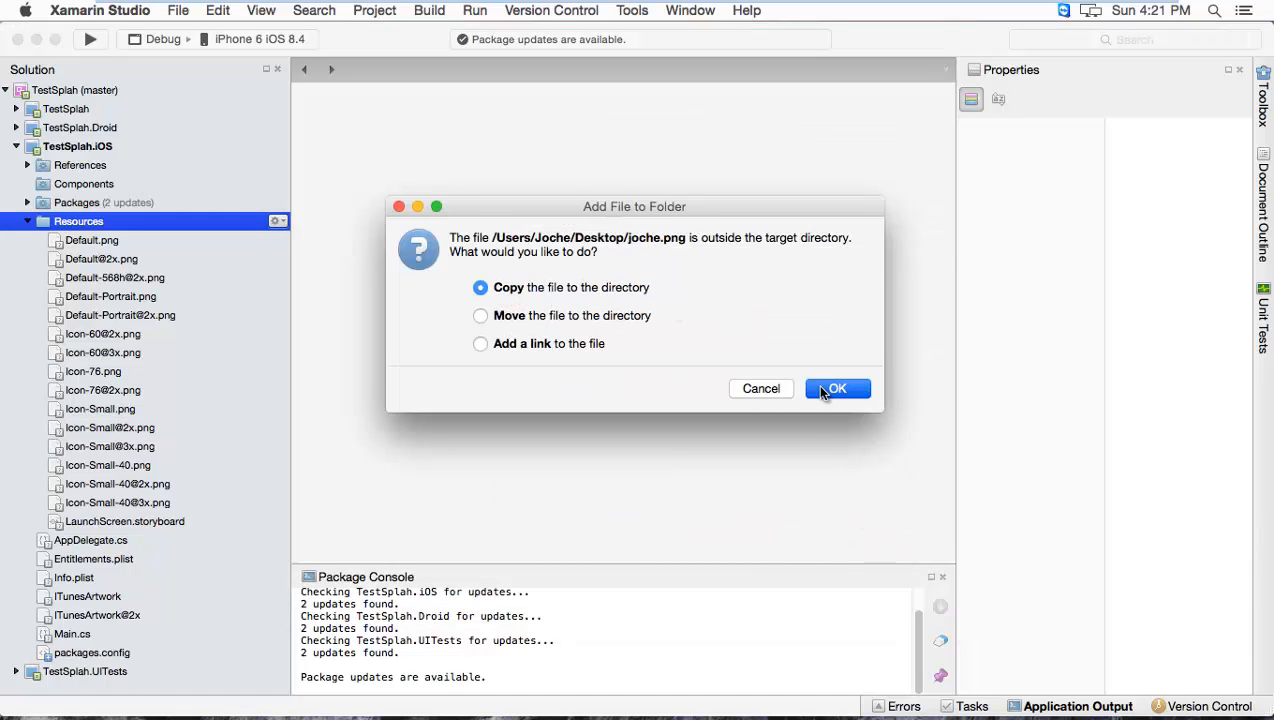
Open LaunchScreen.storyboard from the iOS Resources folder in the designer
{"action": "left_click", "coordinate": [836, 388]}
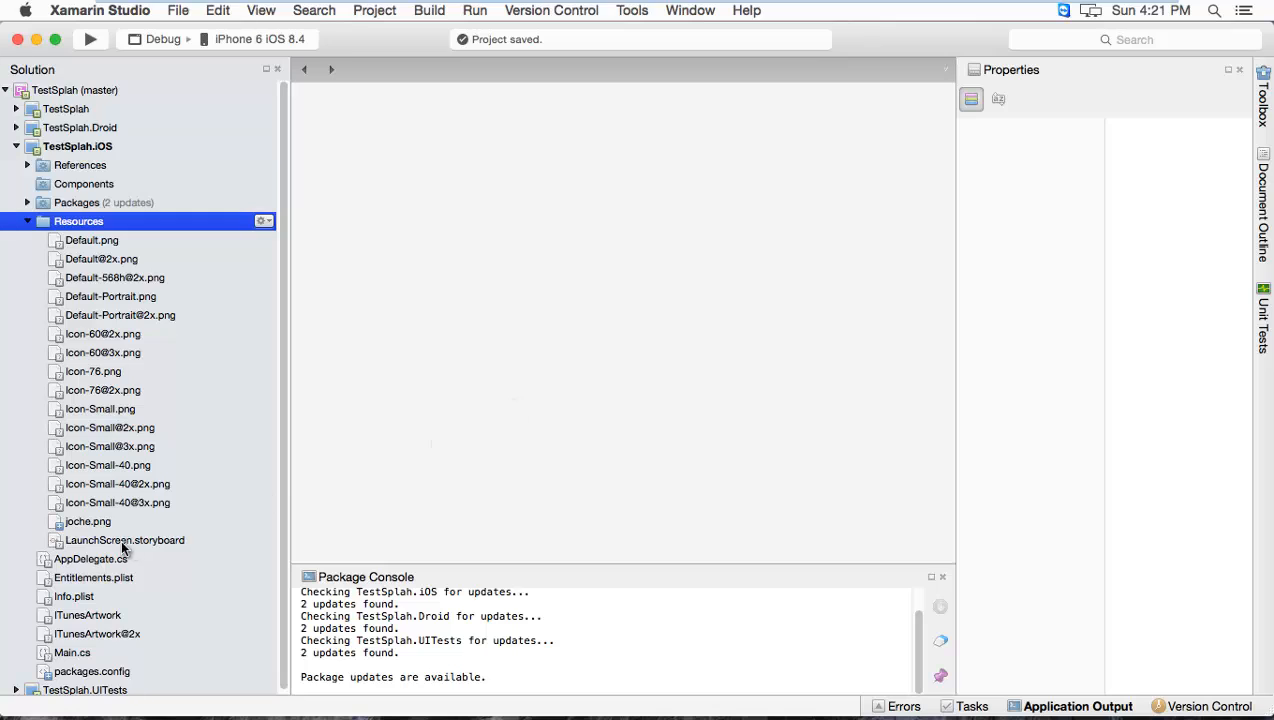
{"action": "left_click", "coordinate": [88, 520]}
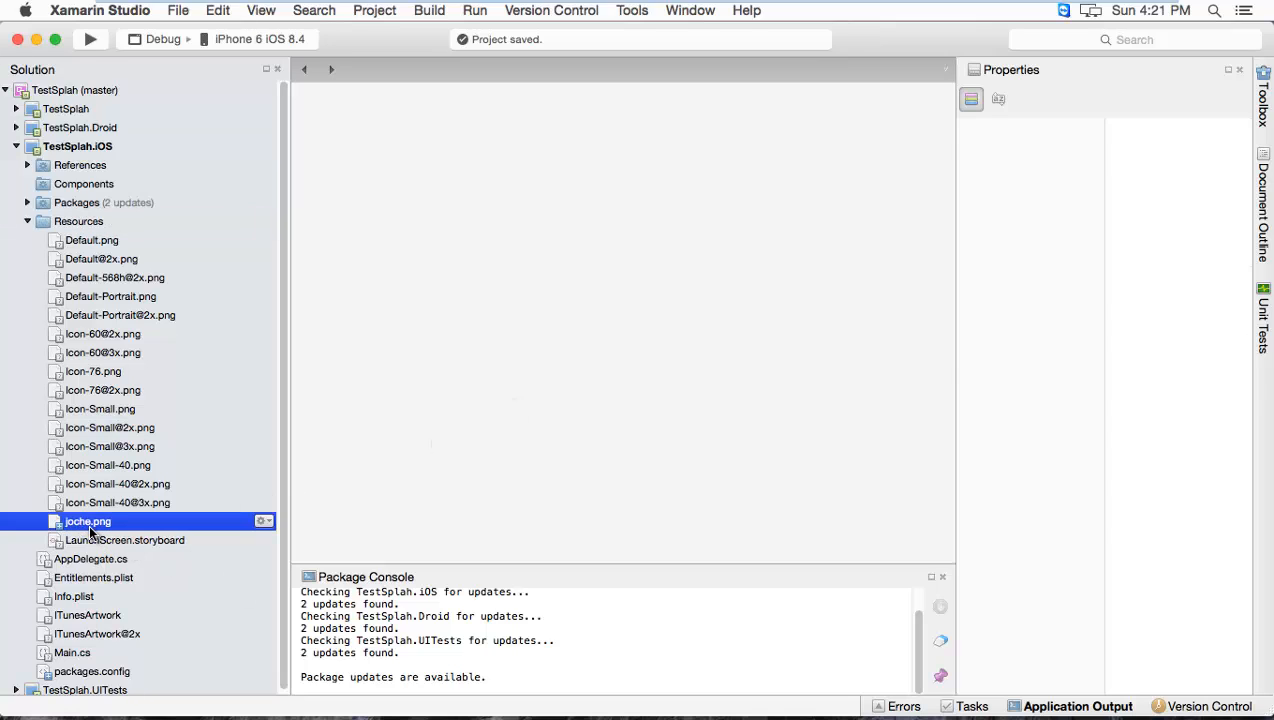
{"action": "left_click", "coordinate": [88, 520]}
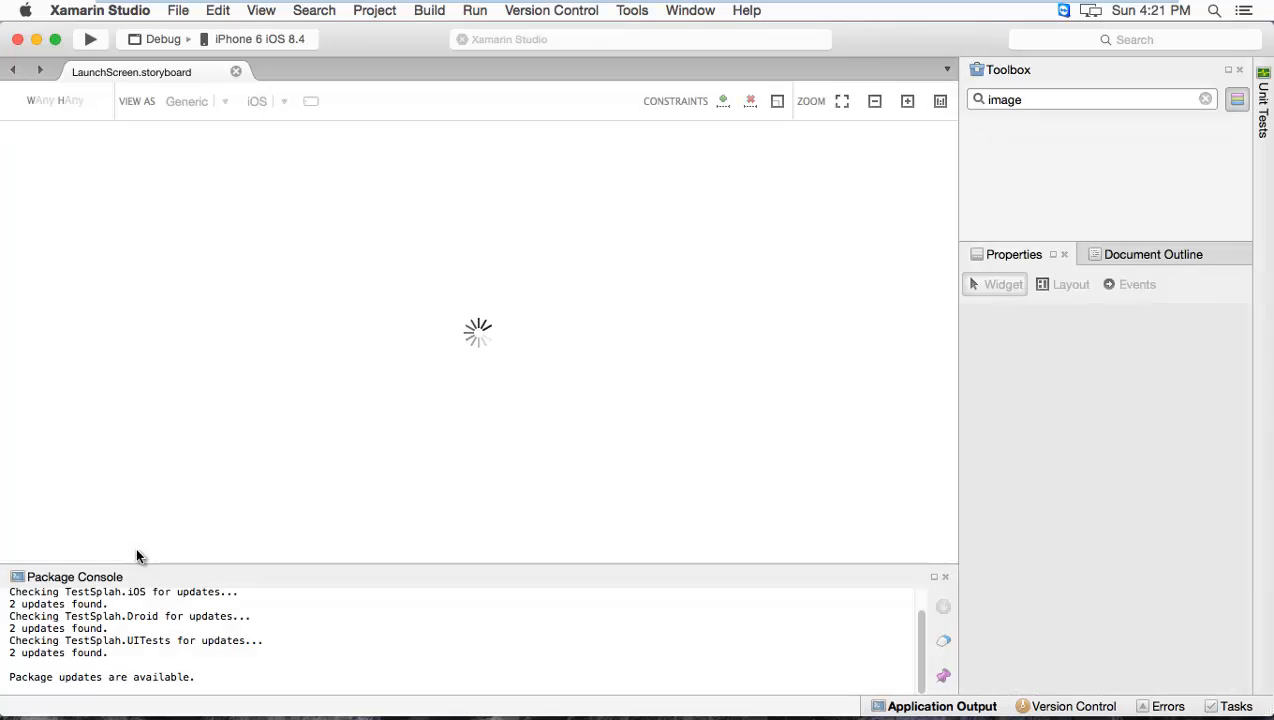
{"action": "mouse_move", "coordinate": [870, 650]}
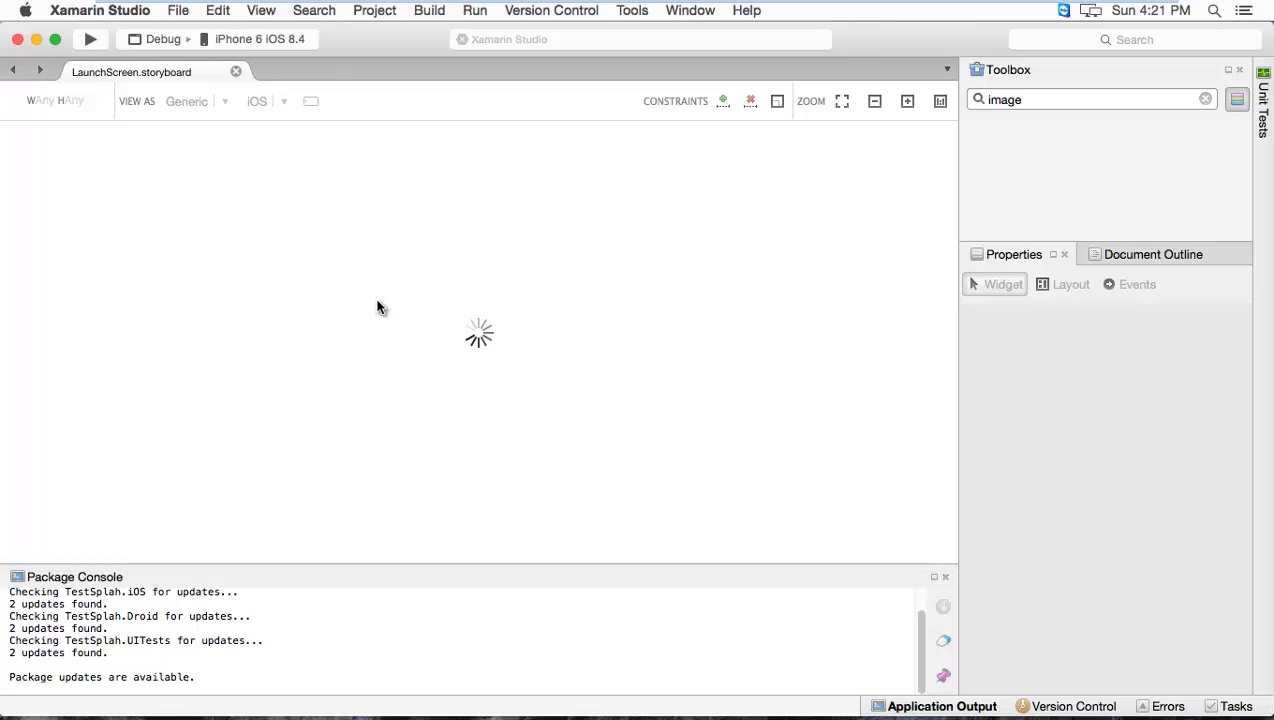
{"action": "mouse_move", "coordinate": [262, 252]}
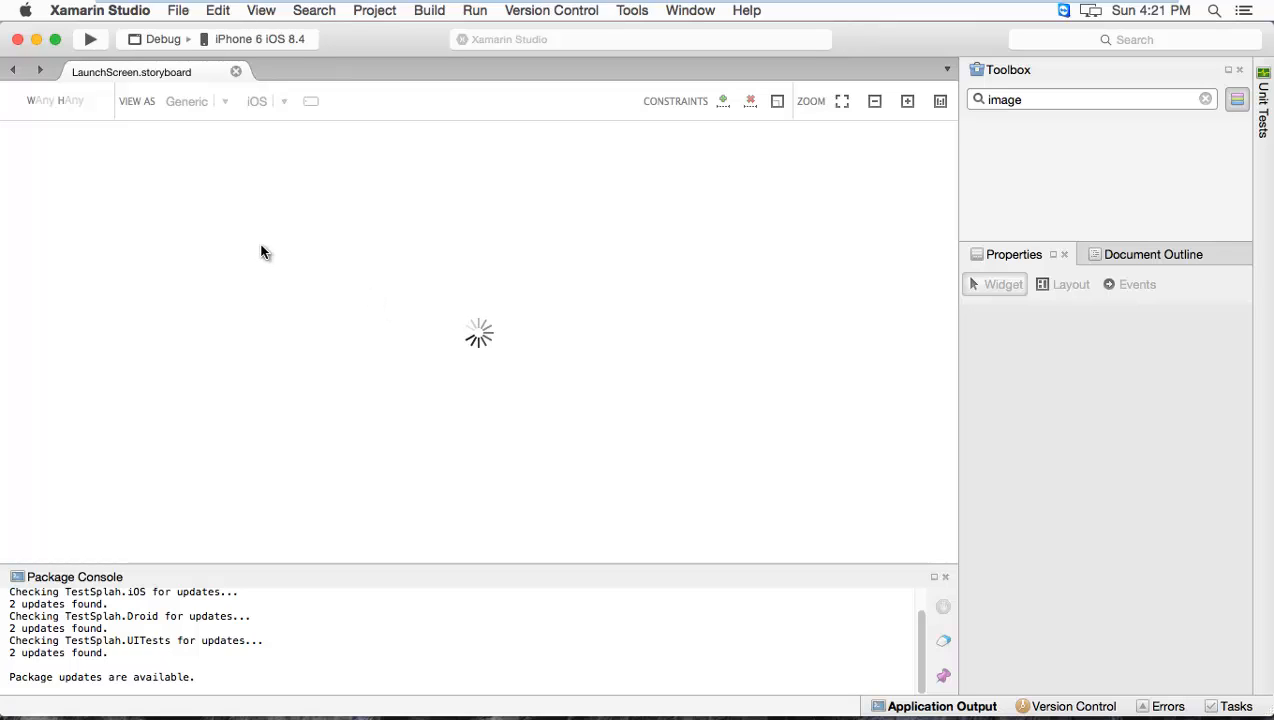
{"action": "mouse_move", "coordinate": [302, 282]}
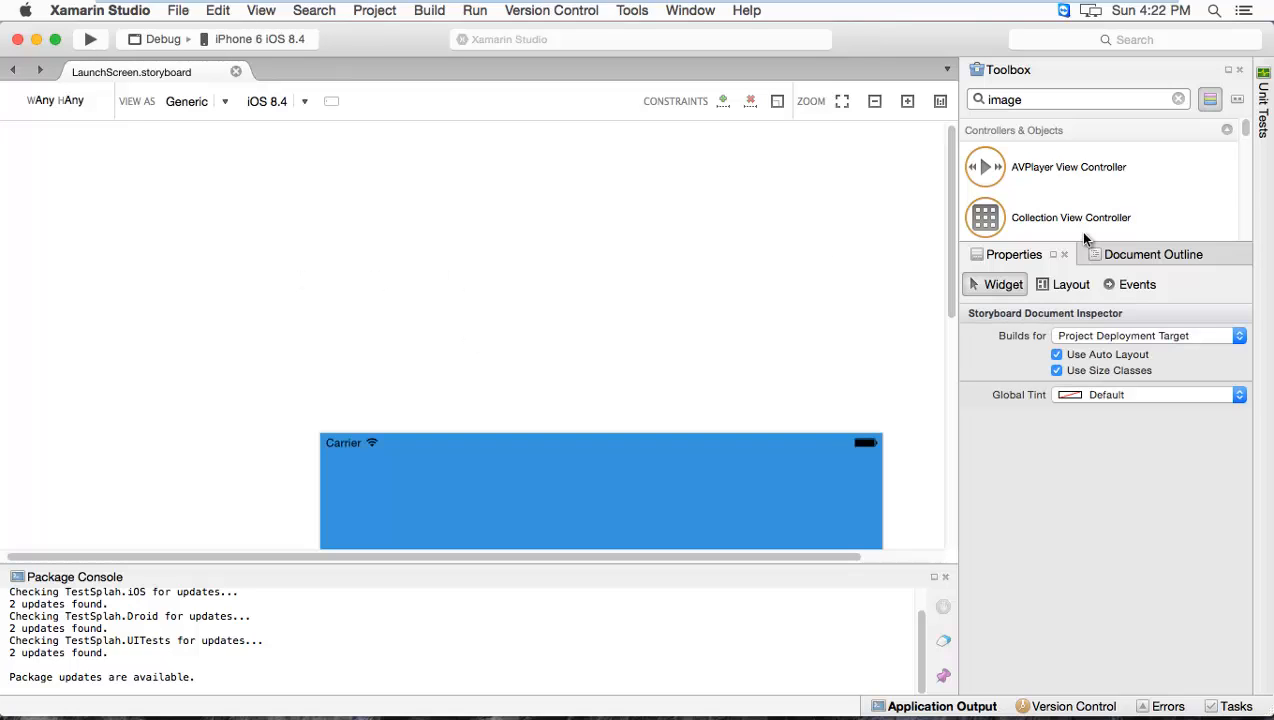
{"action": "mouse_move", "coordinate": [956, 244]}
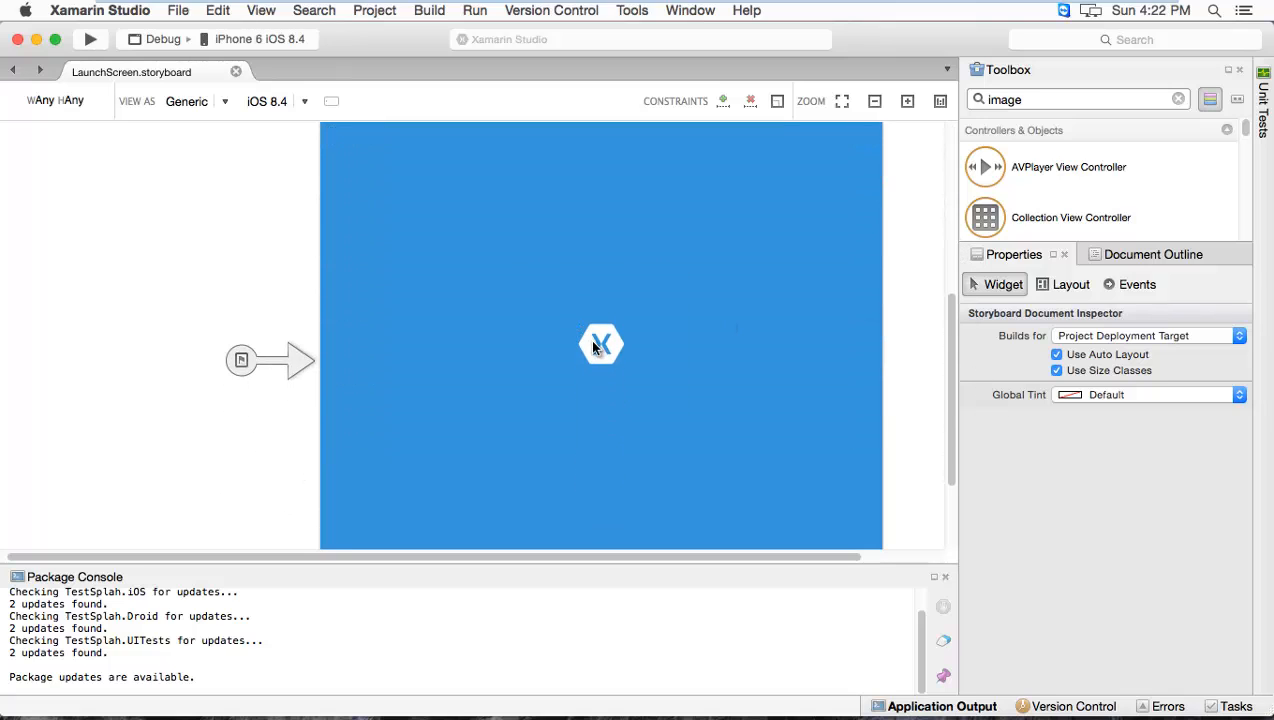
Replace the launch screen's Xamarin logo image view with jache.png
{"action": "left_click", "coordinate": [600, 344]}
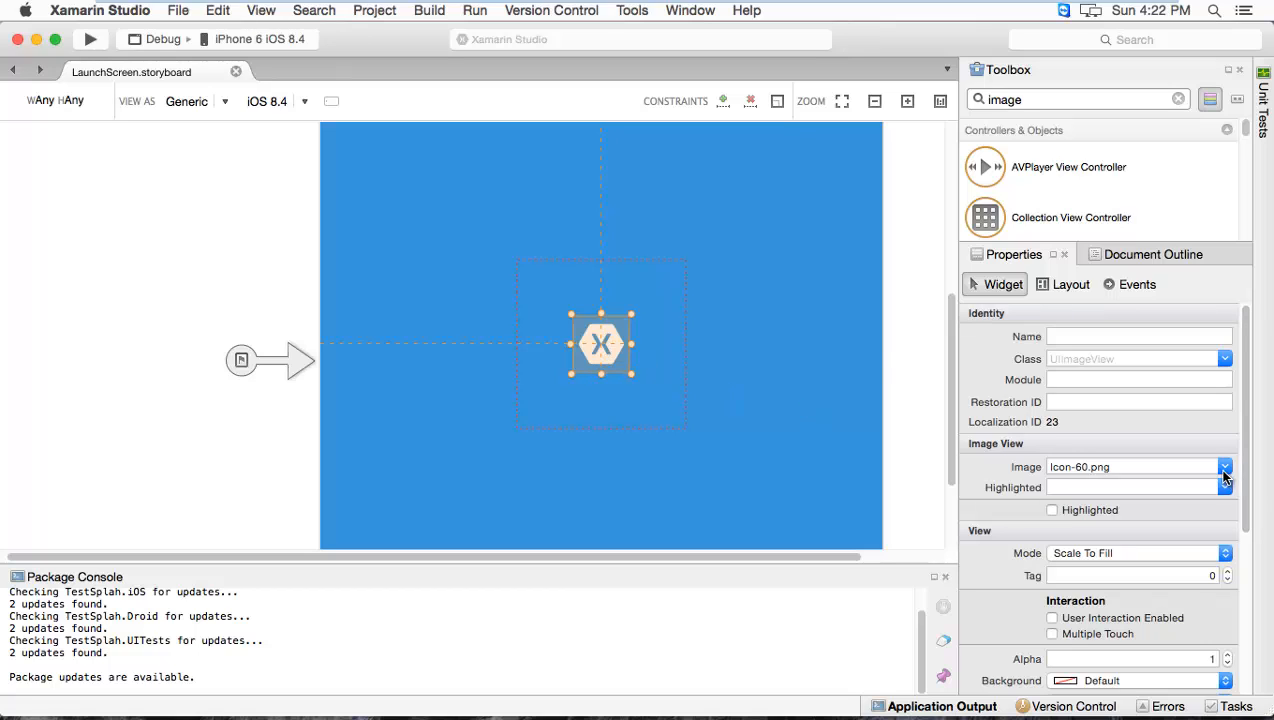
{"action": "left_click", "coordinate": [1224, 468]}
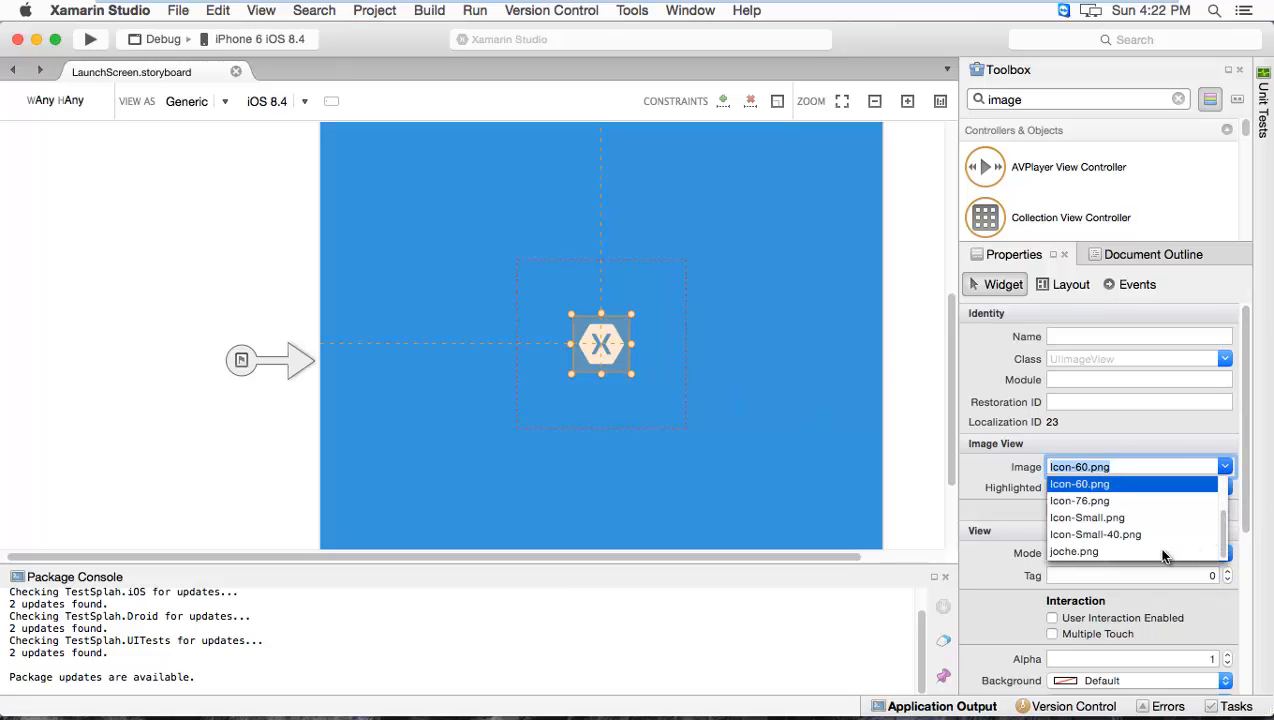
{"action": "left_click", "coordinate": [1074, 552]}
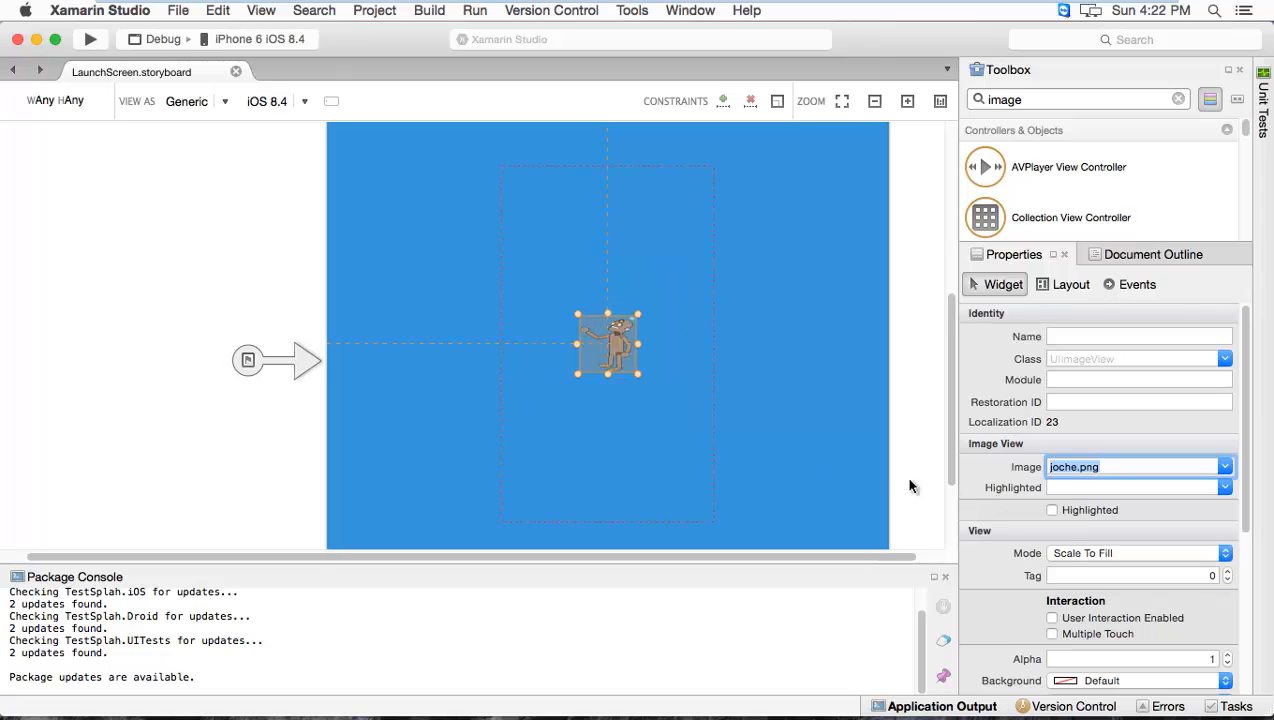
{"action": "mouse_move", "coordinate": [576, 318]}
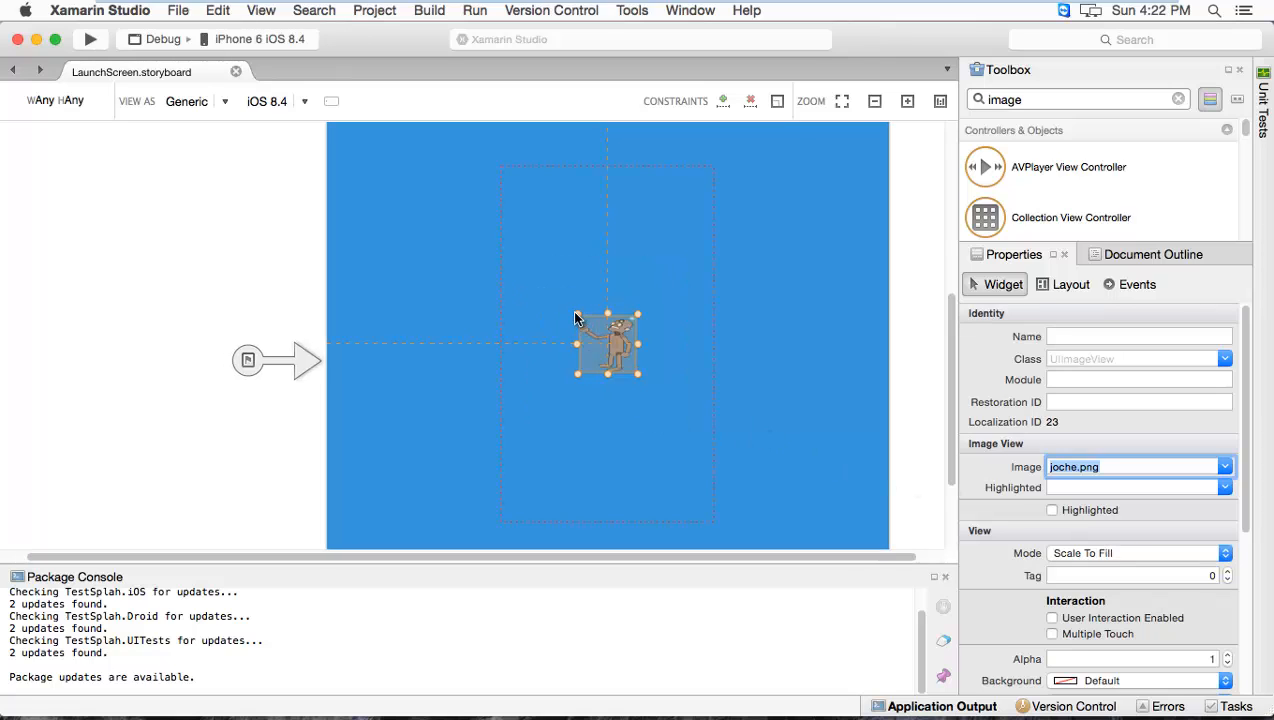
Resize the robot image much larger to fill more of the launch screen
{"action": "left_click_drag", "start_coordinate": [576, 316], "coordinate": [504, 168]}
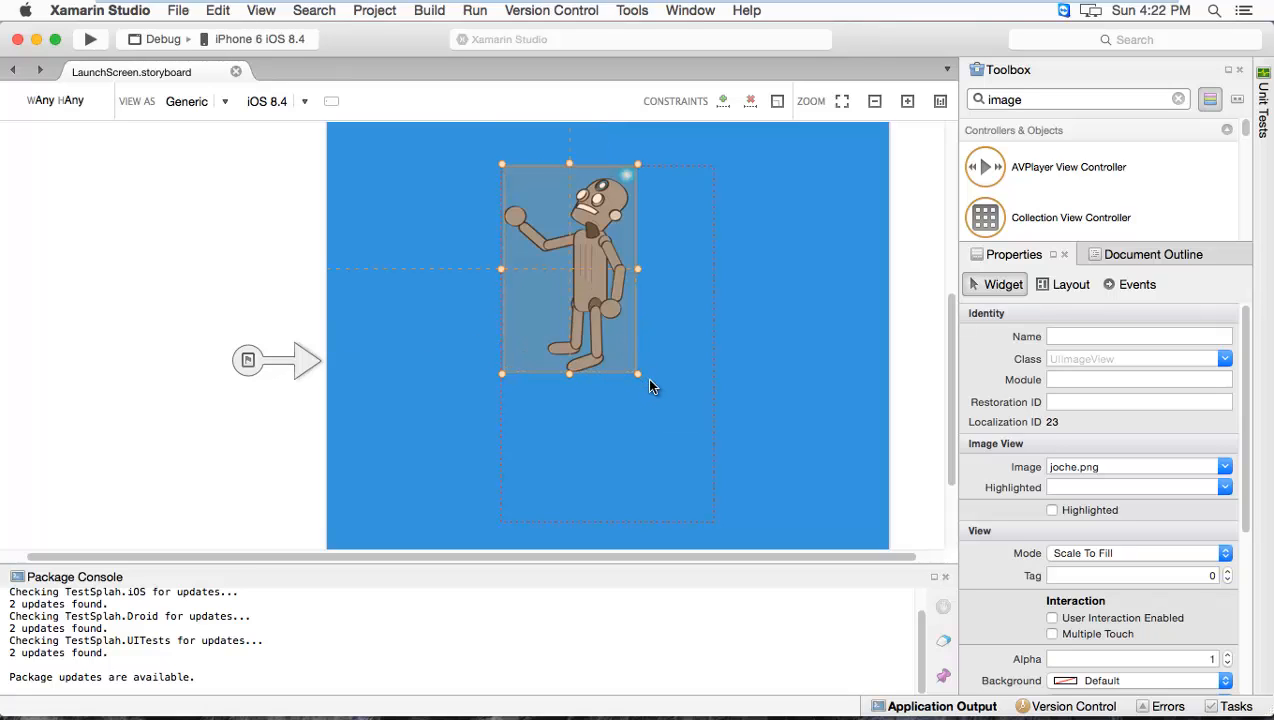
{"action": "left_click_drag", "start_coordinate": [638, 378], "coordinate": [716, 524]}
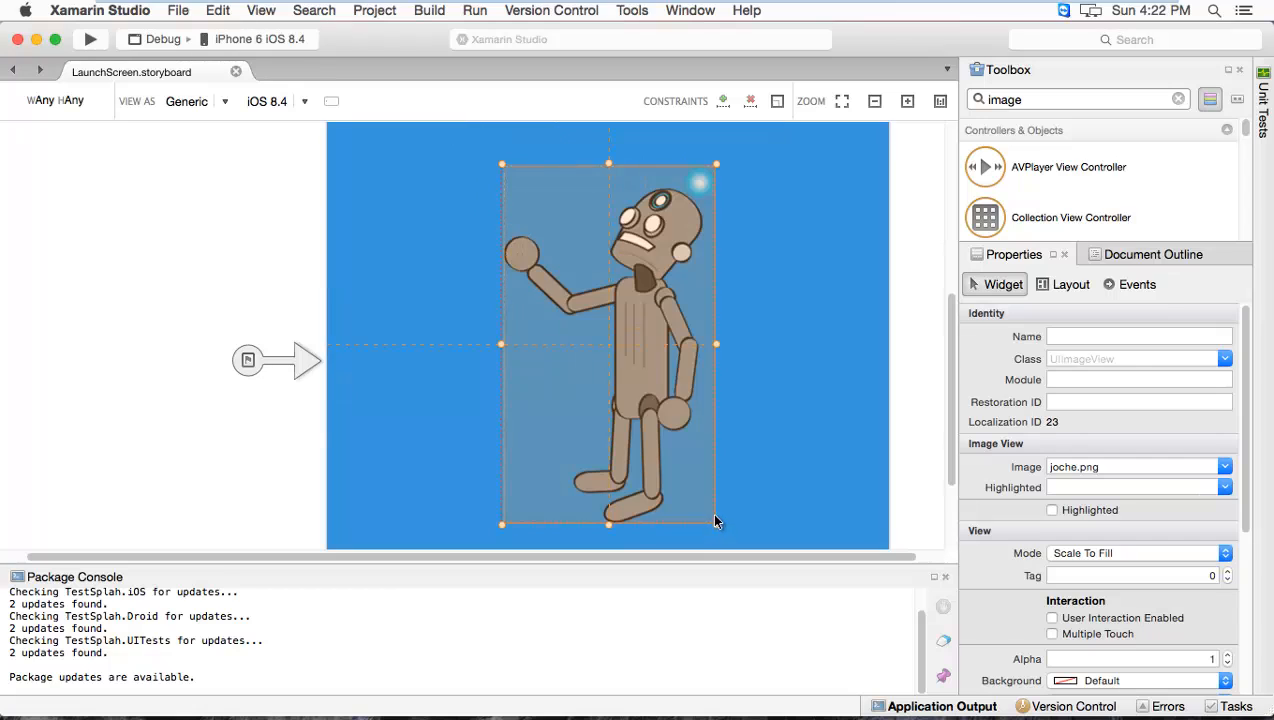
Choose Other... for the view's Background to get the full colour picker
{"action": "scroll", "scroll_direction": "down", "scroll_amount": 3}
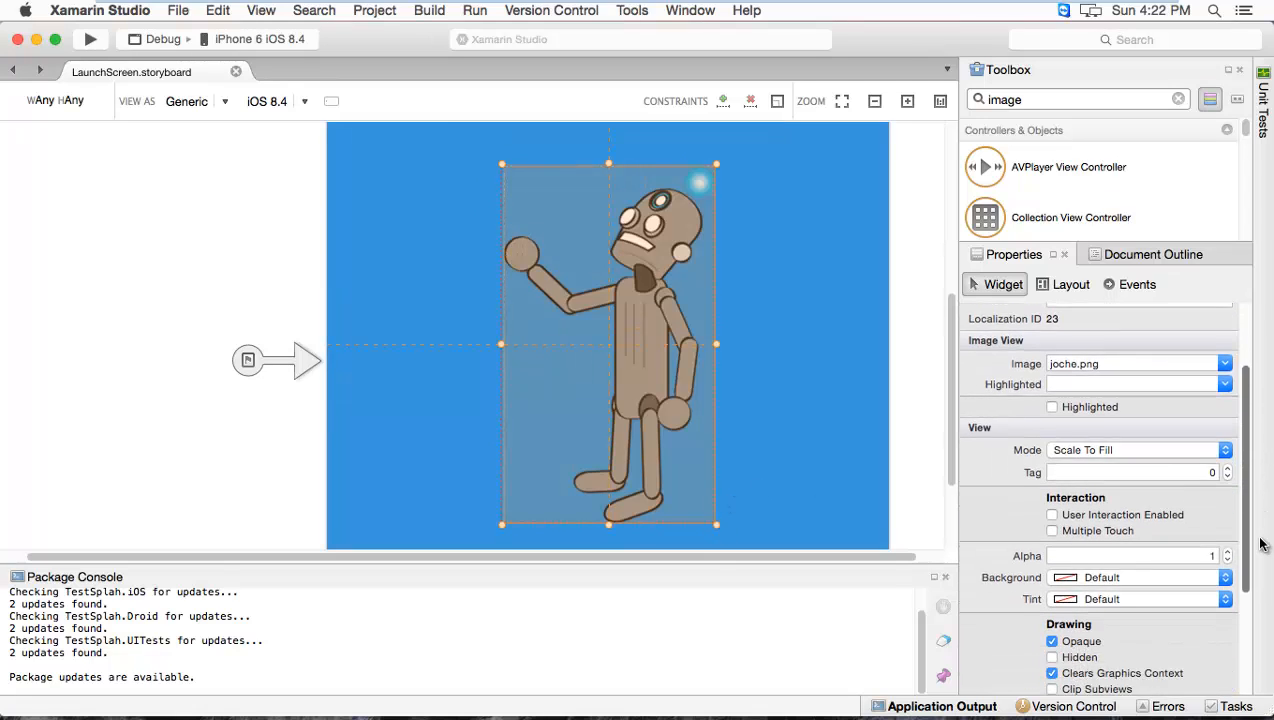
{"action": "scroll", "scroll_direction": "down", "scroll_amount": 3}
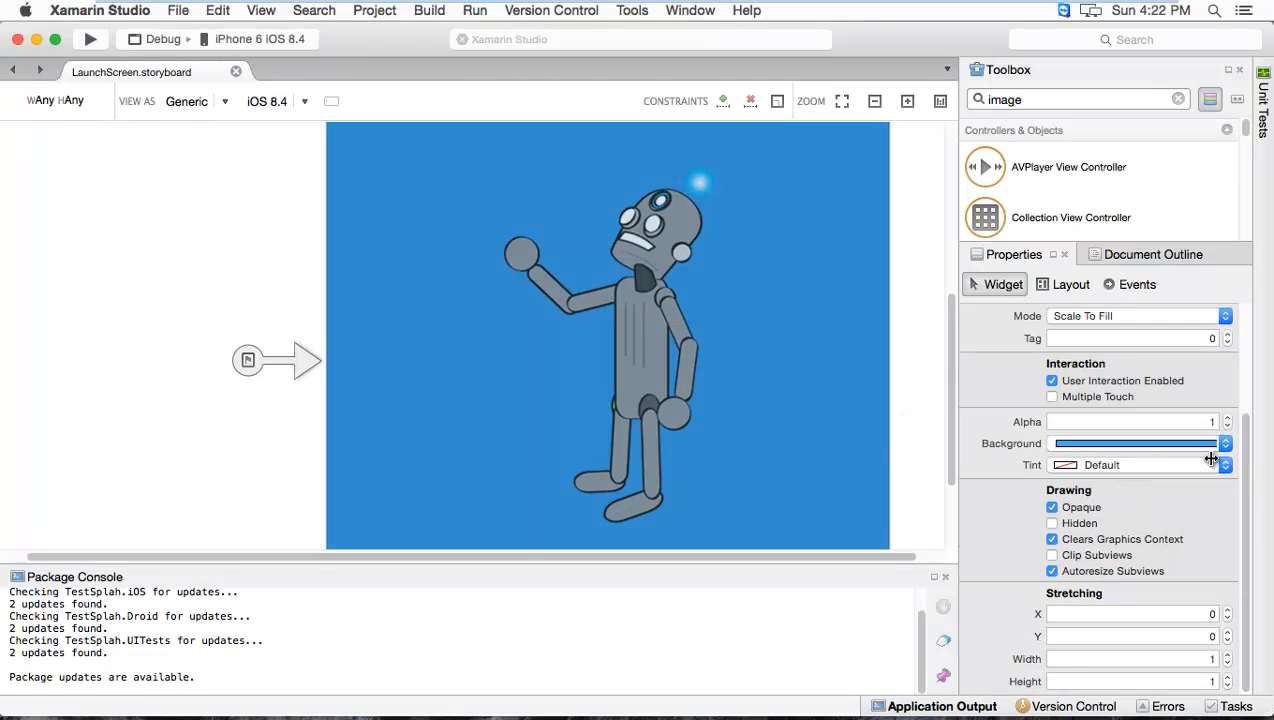
{"action": "left_click", "coordinate": [1224, 444]}
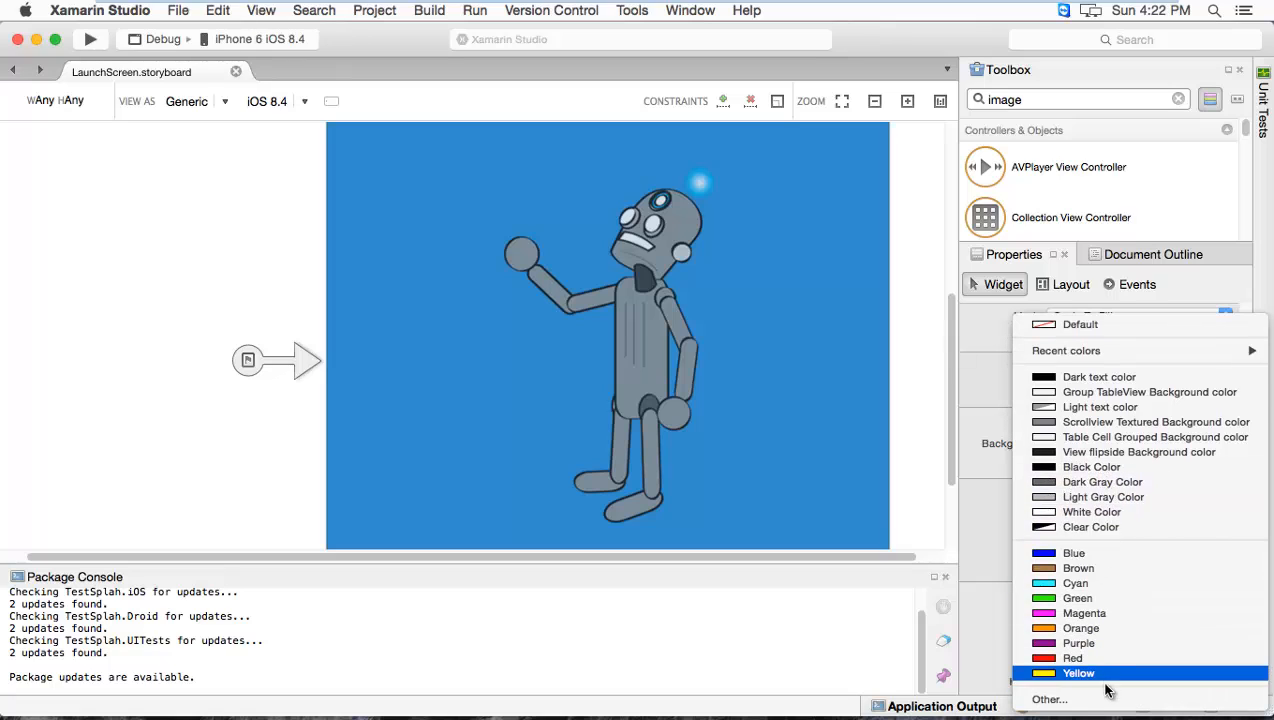
{"action": "mouse_move", "coordinate": [1078, 700]}
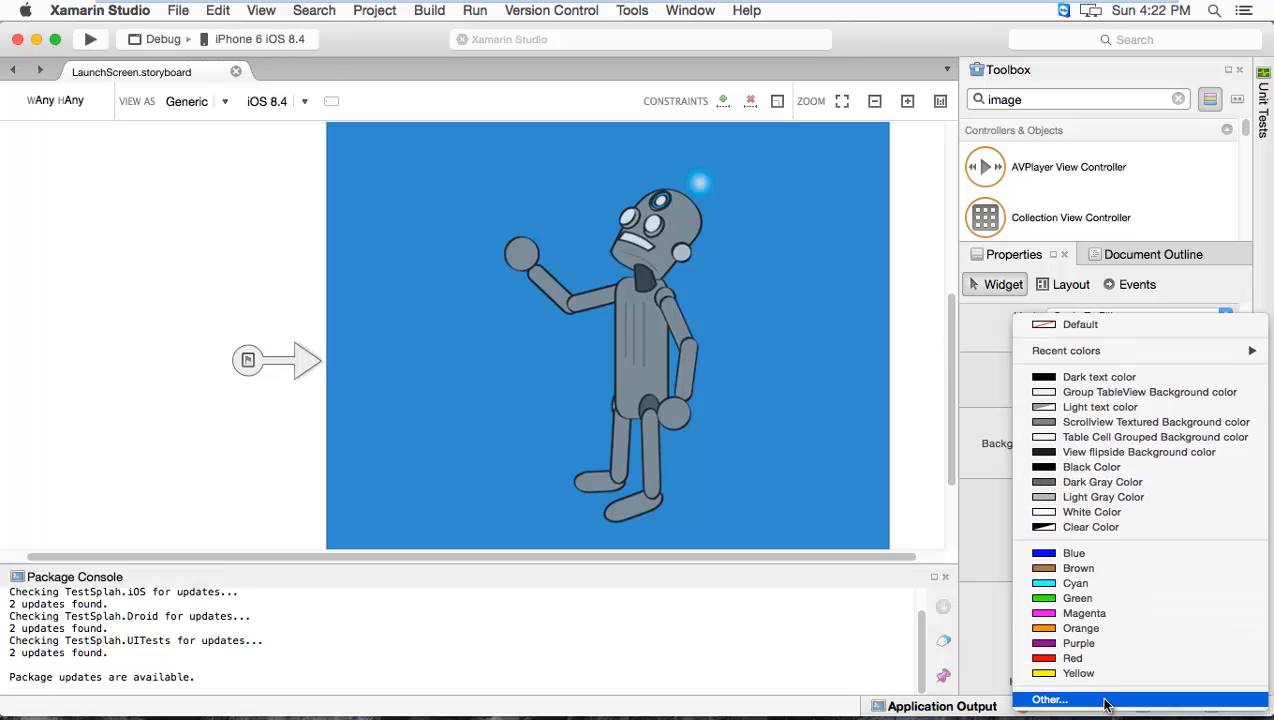
{"action": "left_click", "coordinate": [1048, 700]}
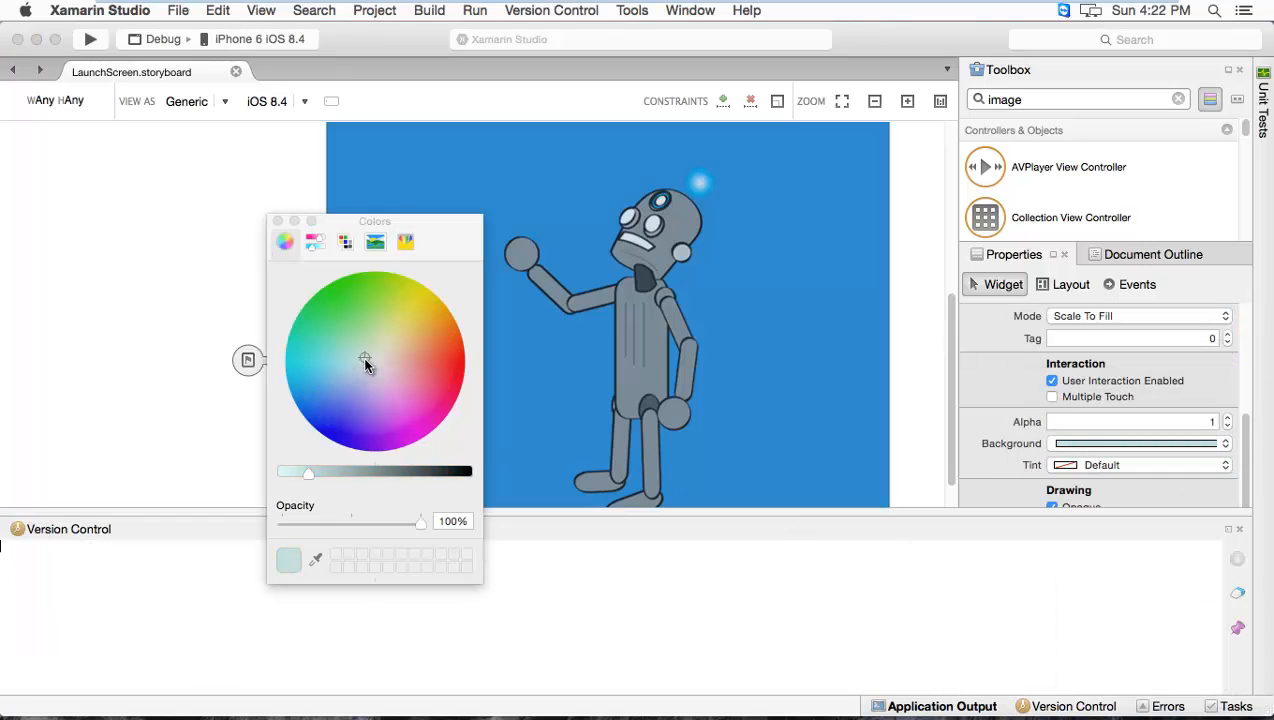
Pick a pink shade on the colour wheel for the background and close the picker
{"action": "left_click", "coordinate": [392, 318]}
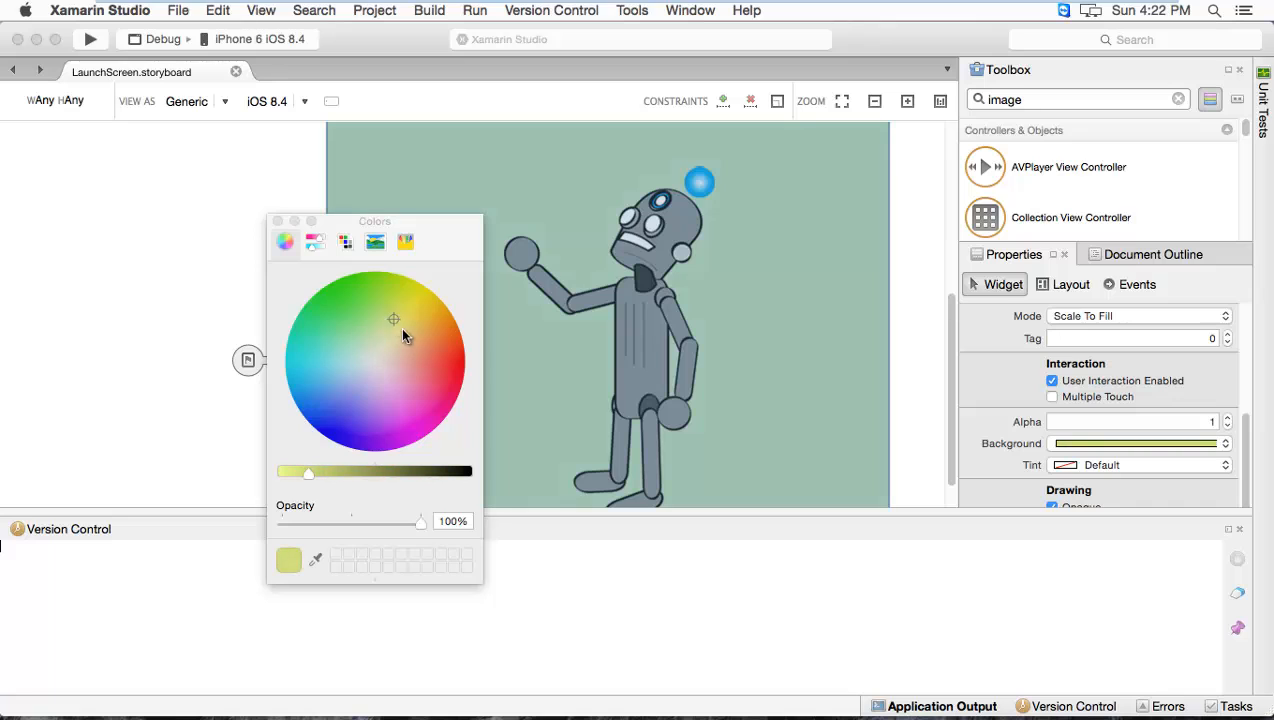
{"action": "left_click", "coordinate": [438, 384]}
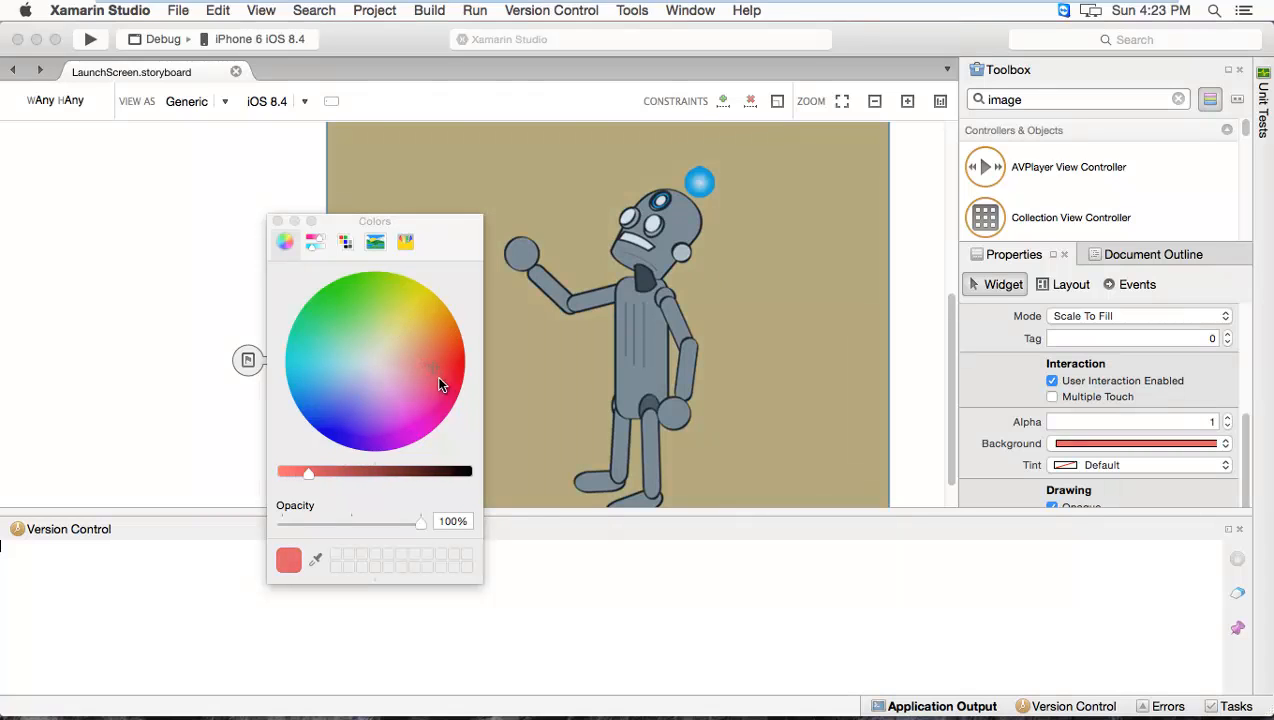
{"action": "left_click", "coordinate": [436, 404]}
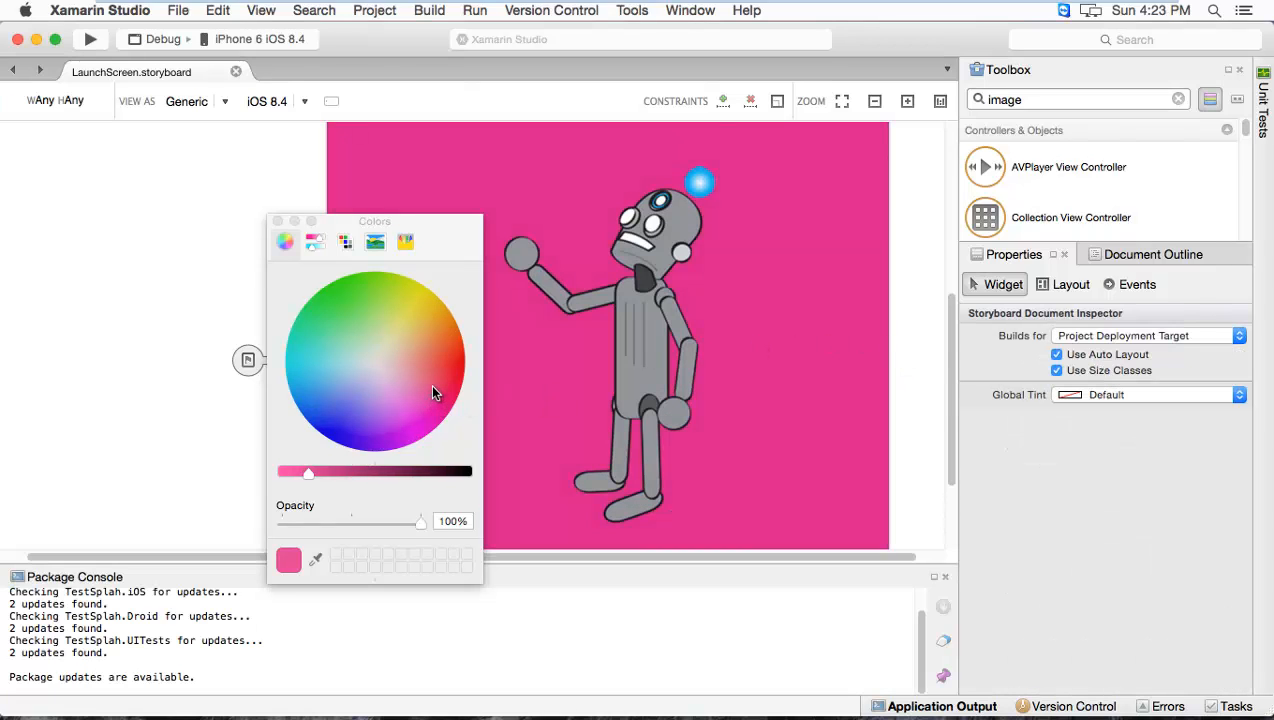
{"action": "left_click", "coordinate": [418, 356]}
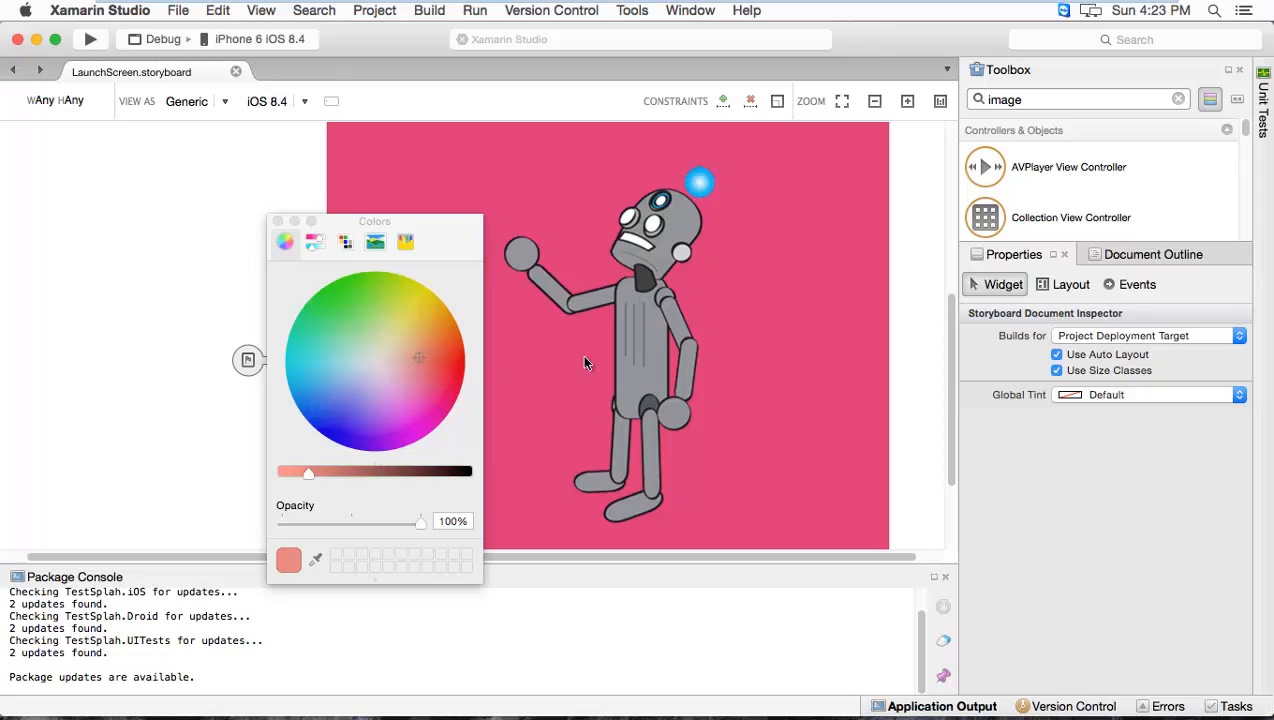
{"action": "left_click", "coordinate": [410, 376]}
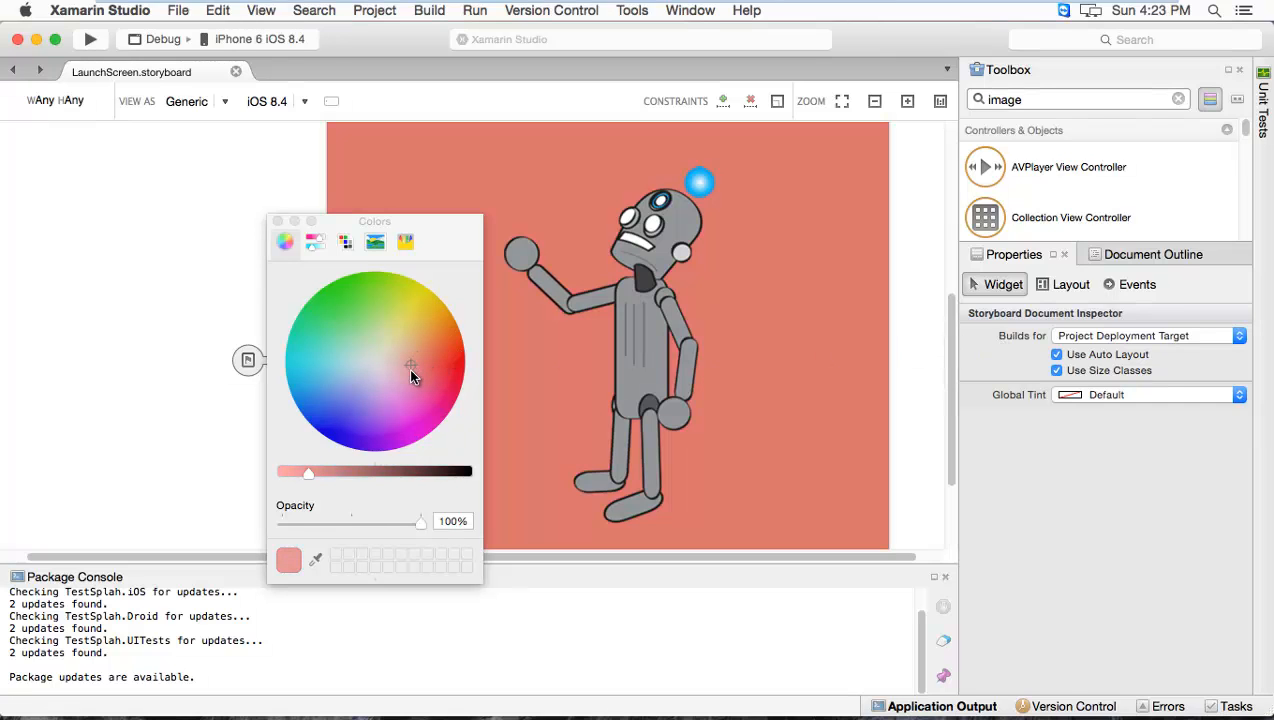
{"action": "left_click", "coordinate": [408, 378]}
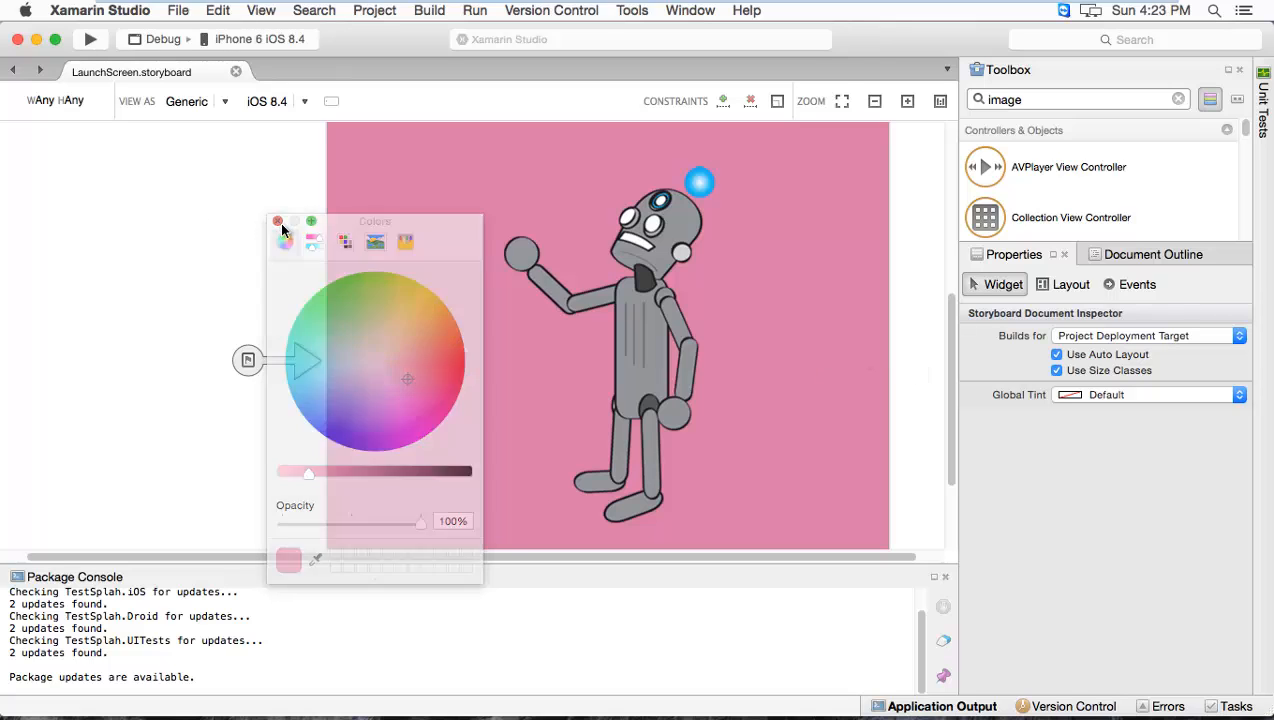
{"action": "left_click", "coordinate": [278, 220]}
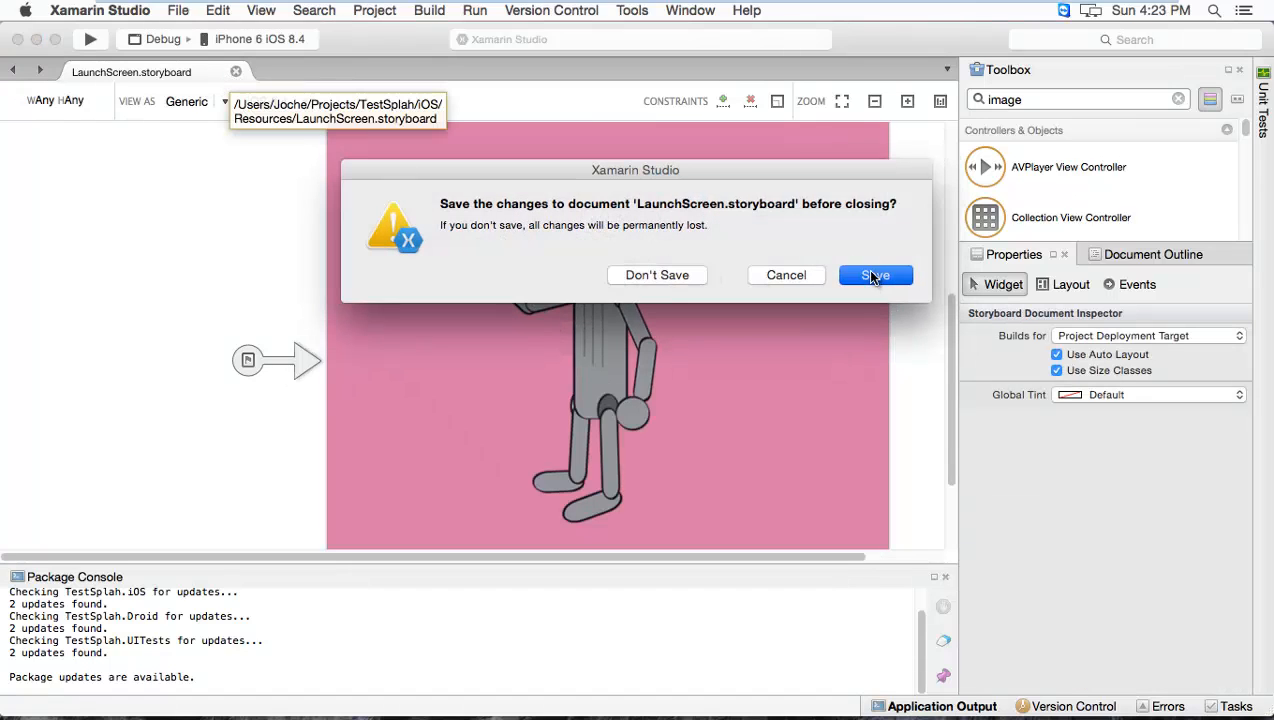
Save the LaunchScreen.storyboard changes when closing it
{"action": "left_click", "coordinate": [876, 276]}
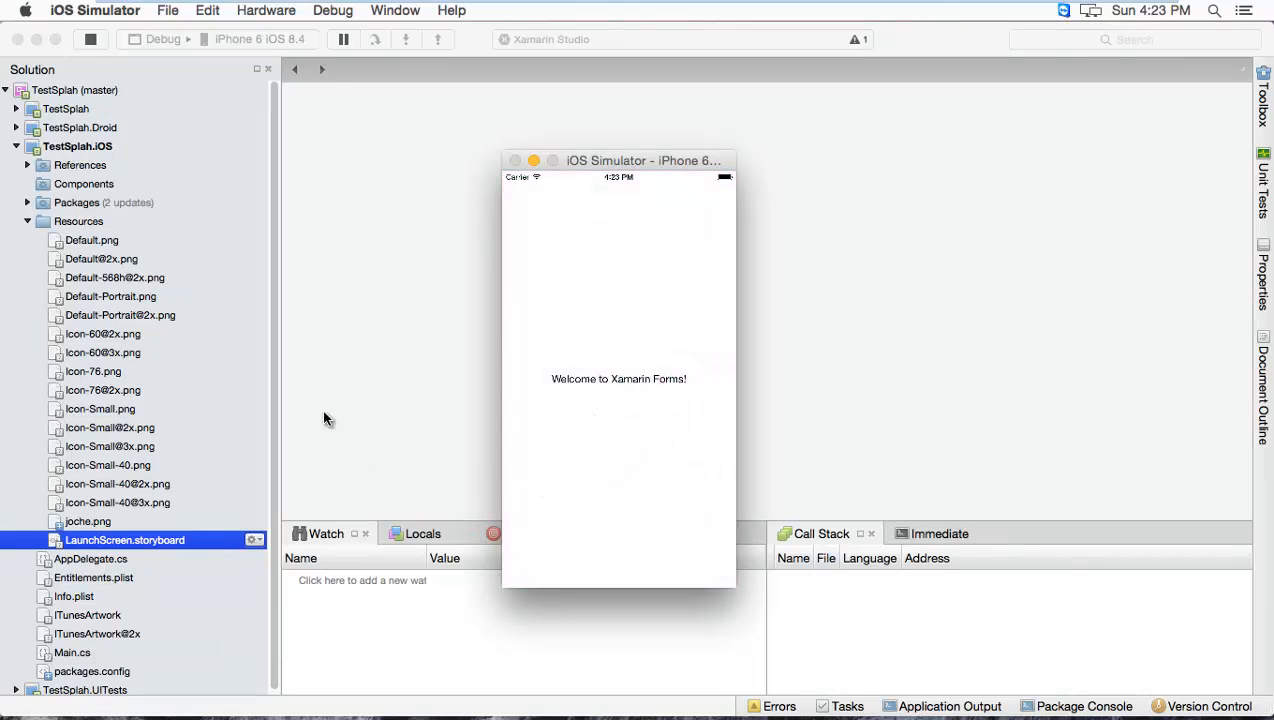
{"action": "mouse_move", "coordinate": [612, 168]}
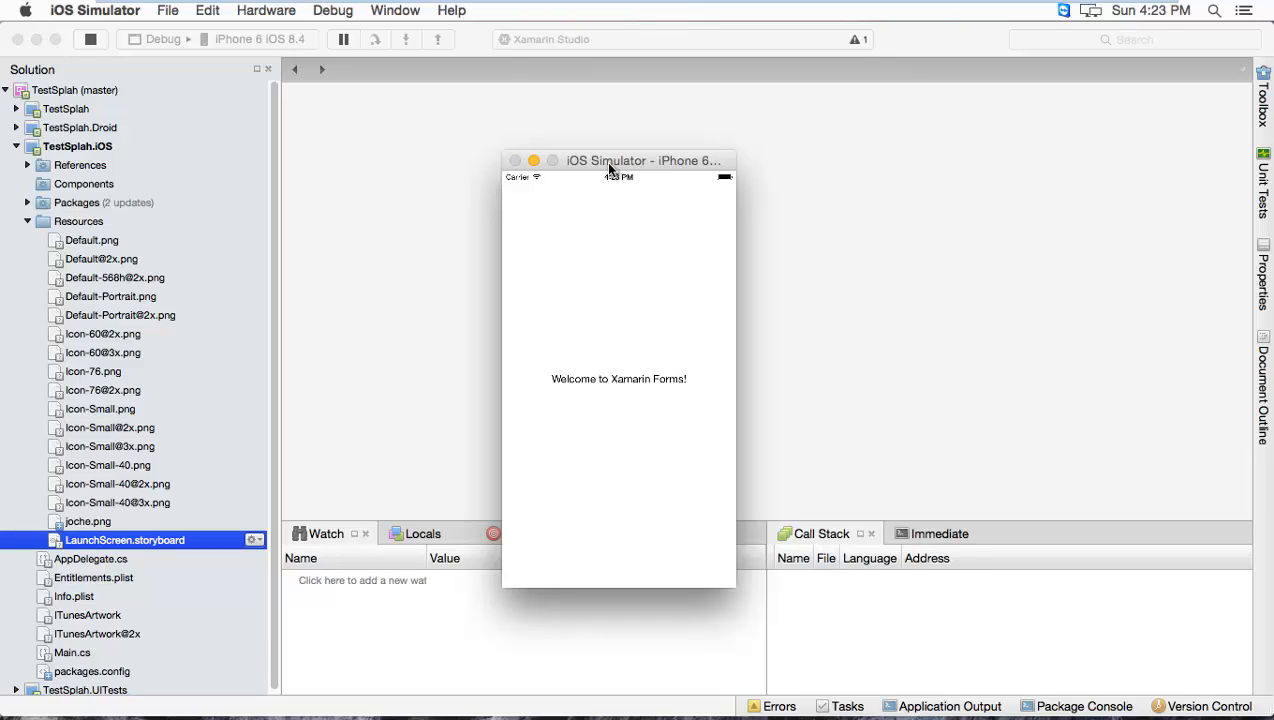
{"action": "mouse_move", "coordinate": [56, 170]}
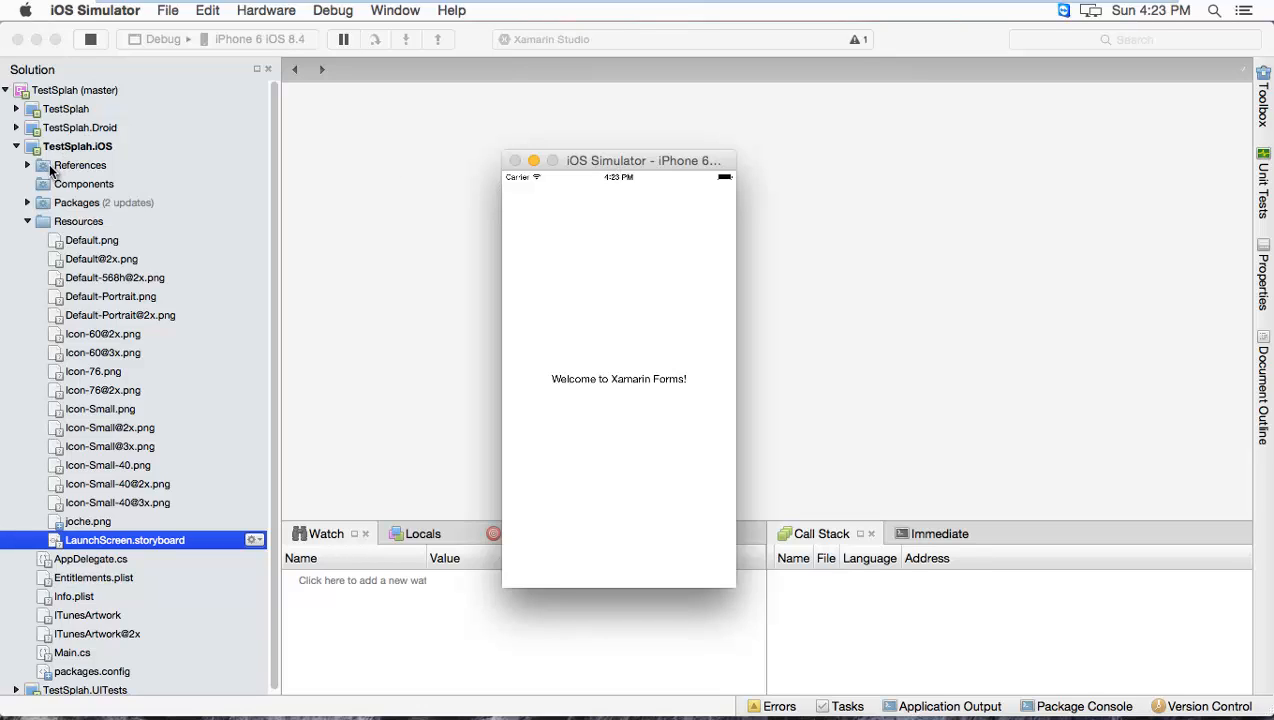
{"action": "mouse_move", "coordinate": [540, 136]}
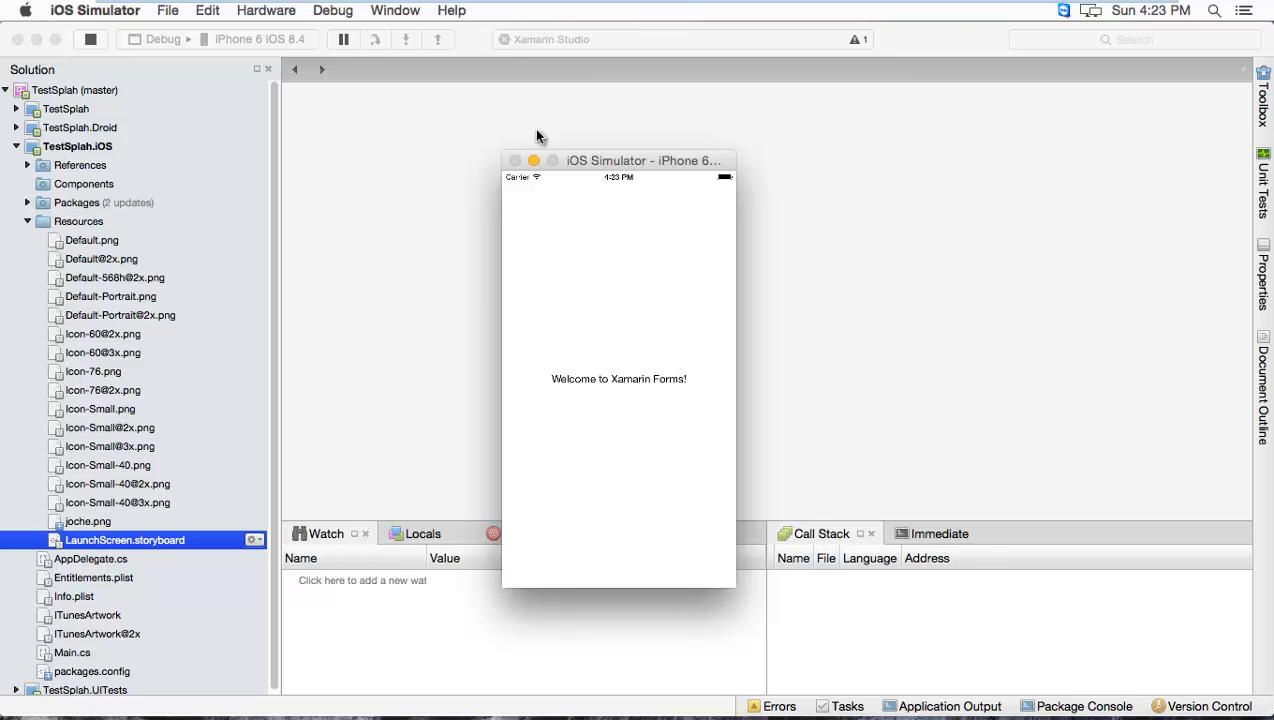